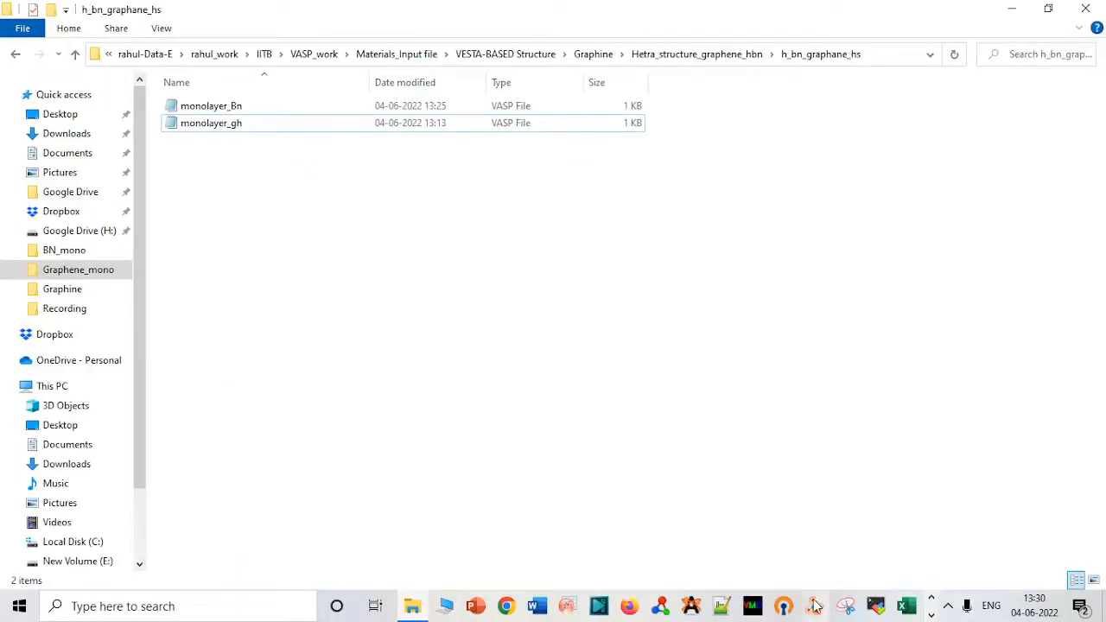
Step: Open monolayer_gh from the h_bn_graphane_hs folder in VESTA to show the 12-atom graphene structure
left_click(815, 605)
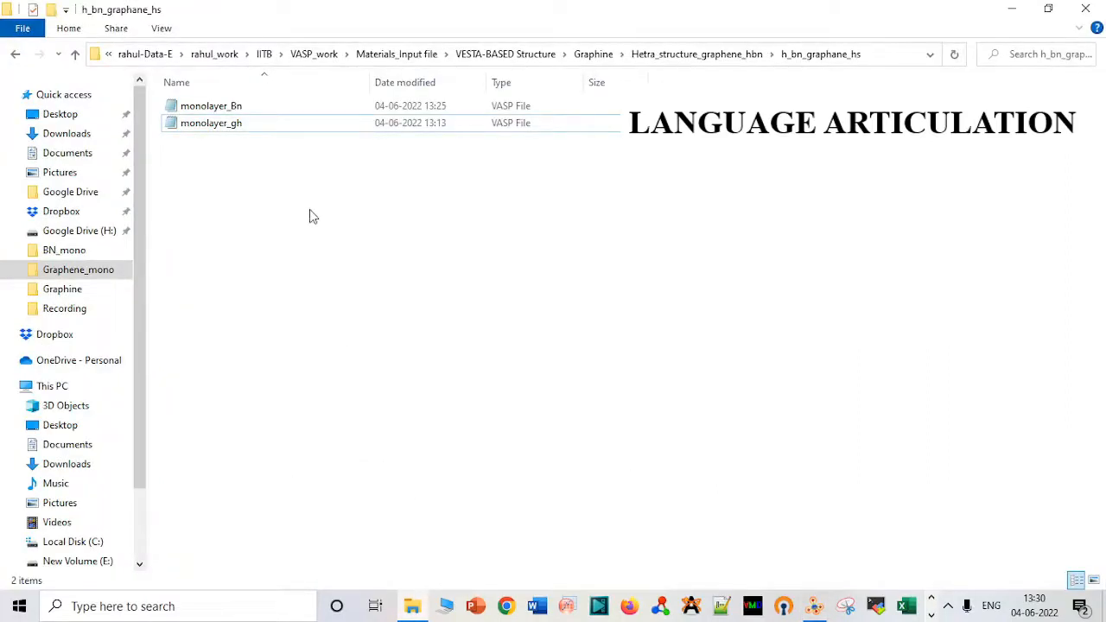
left_click(211, 121)
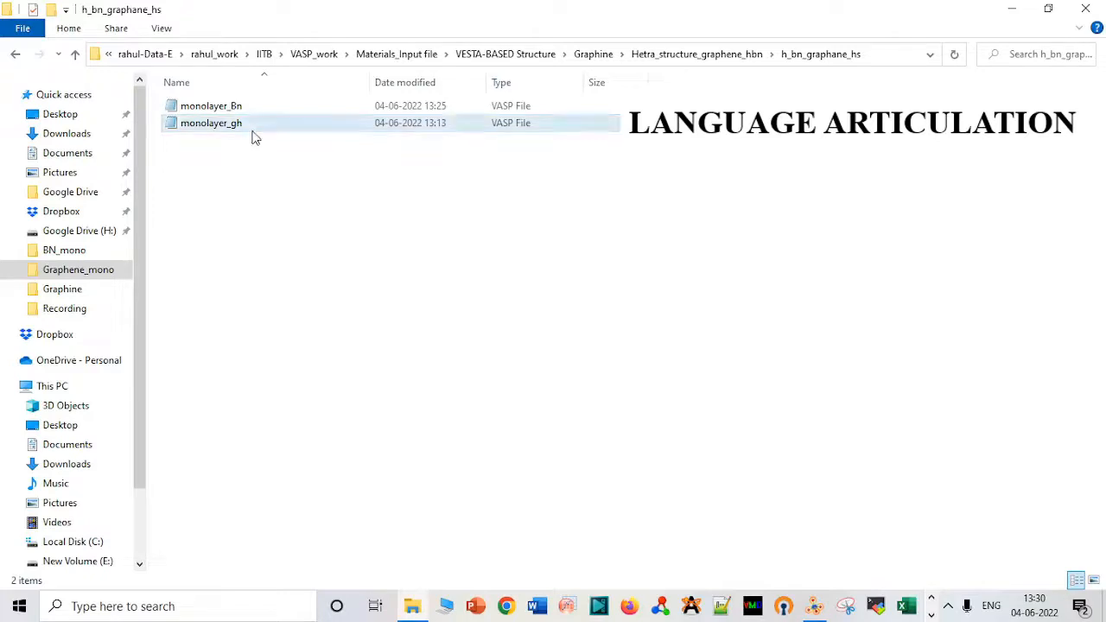
left_click(210, 105)
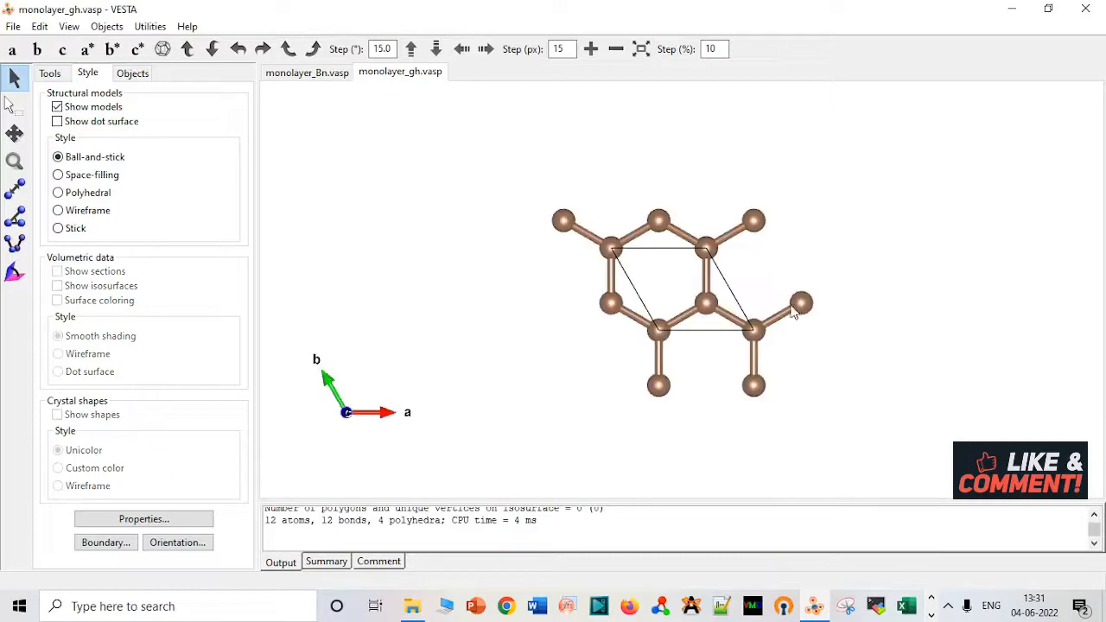
Step: Switch back to File Explorer, where monolayer_Bn and monolayer_gh are both selected
left_click(307, 72)
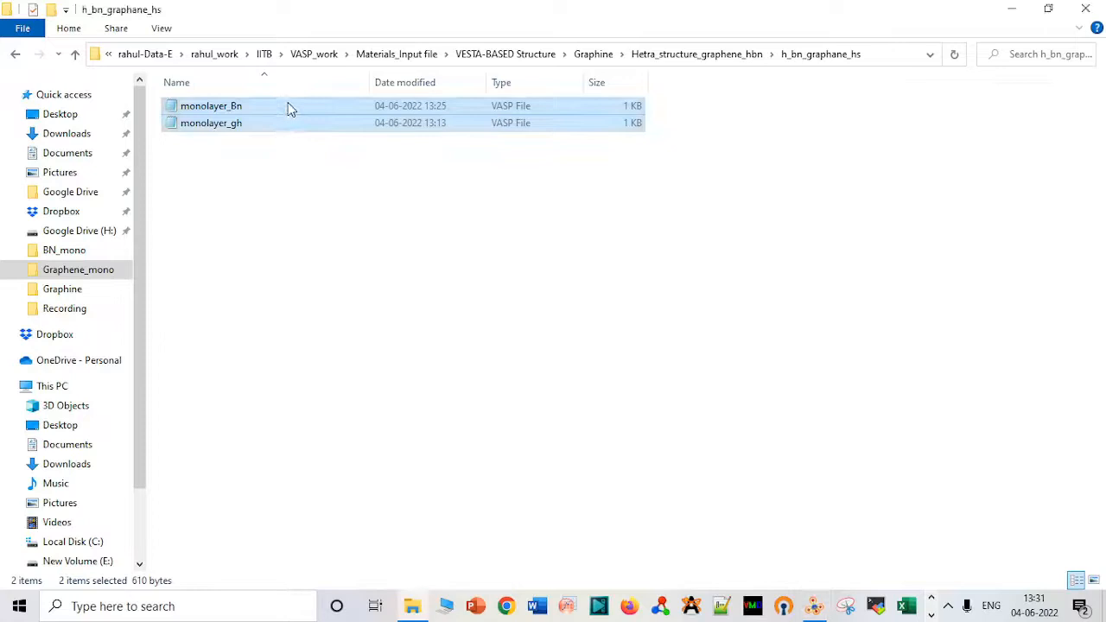
Step: Change both monolayer_Bn z values from 7.926816 to 1.926816, save, and verify in VESTA and Notepad
double_click(211, 106)
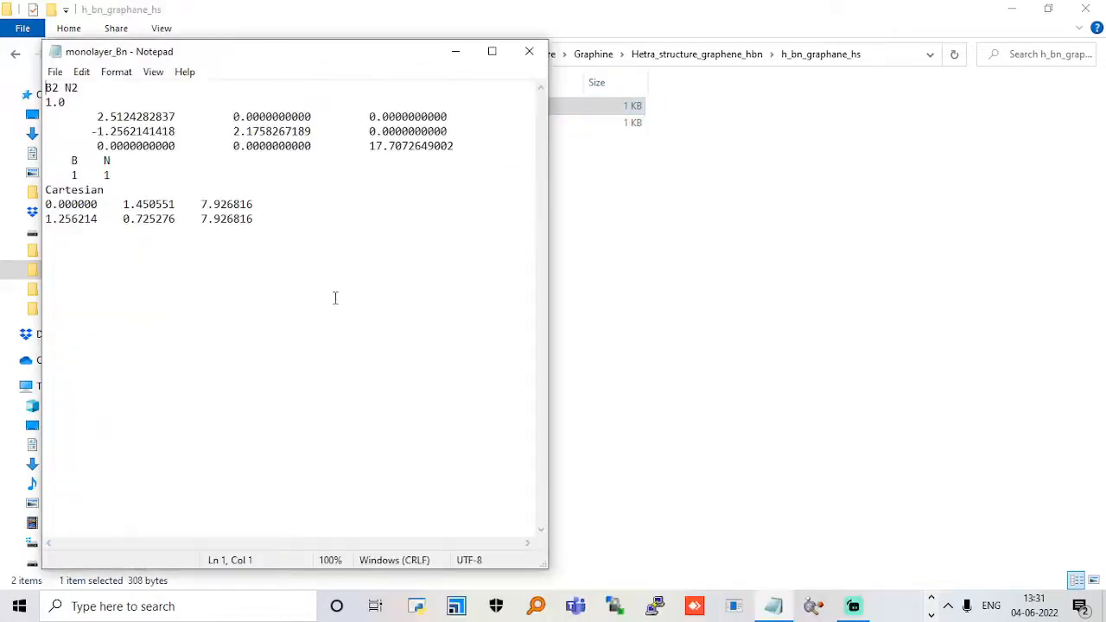
left_click(212, 204)
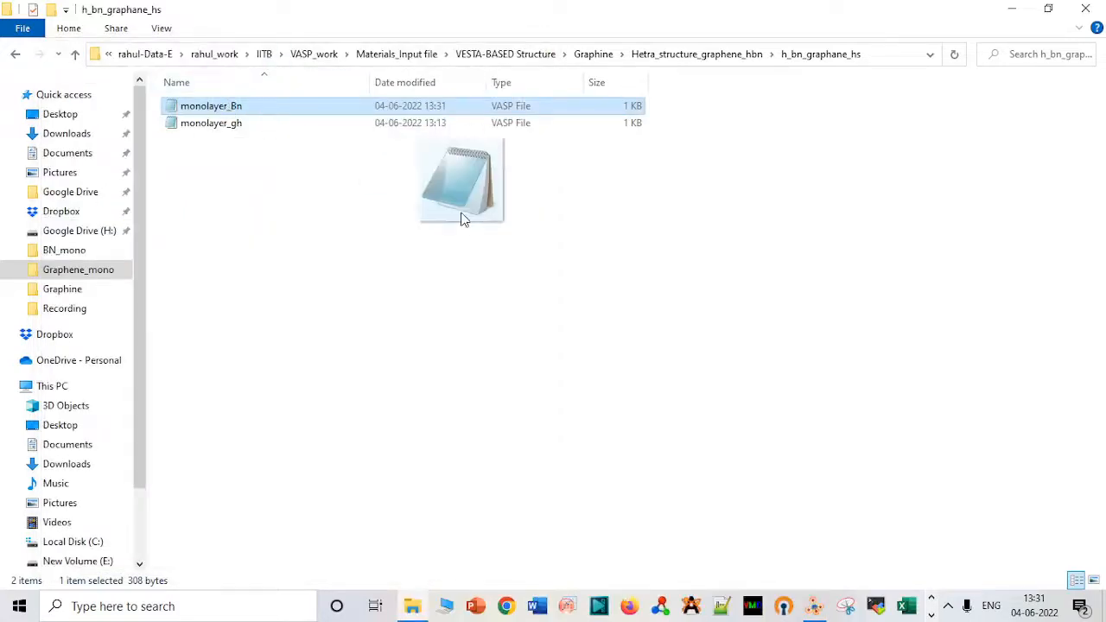
double_click(211, 105)
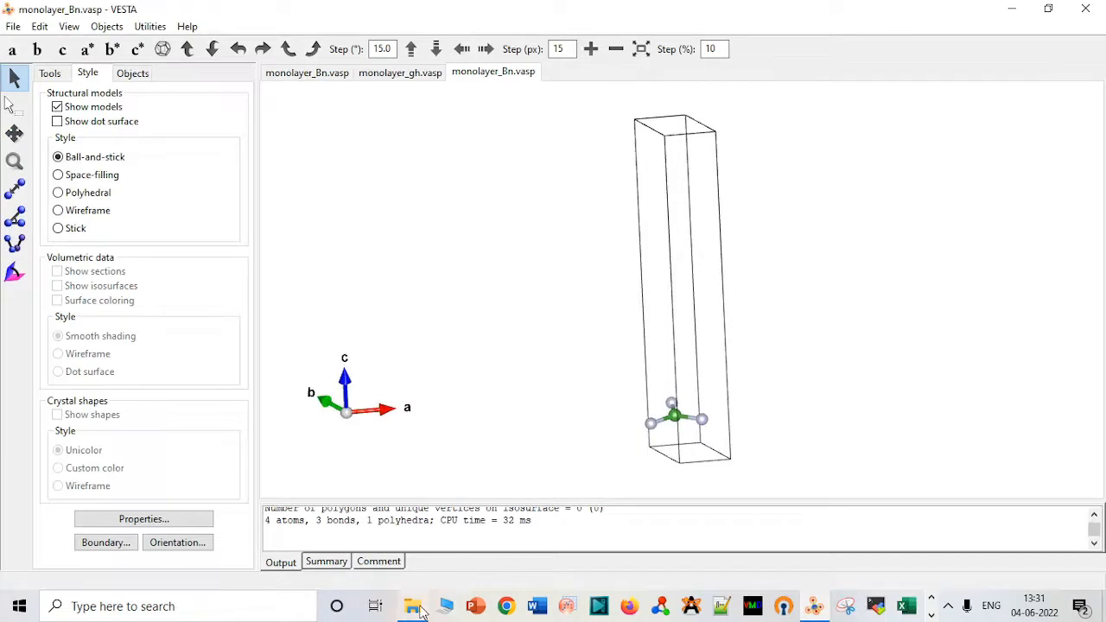
left_click(413, 606)
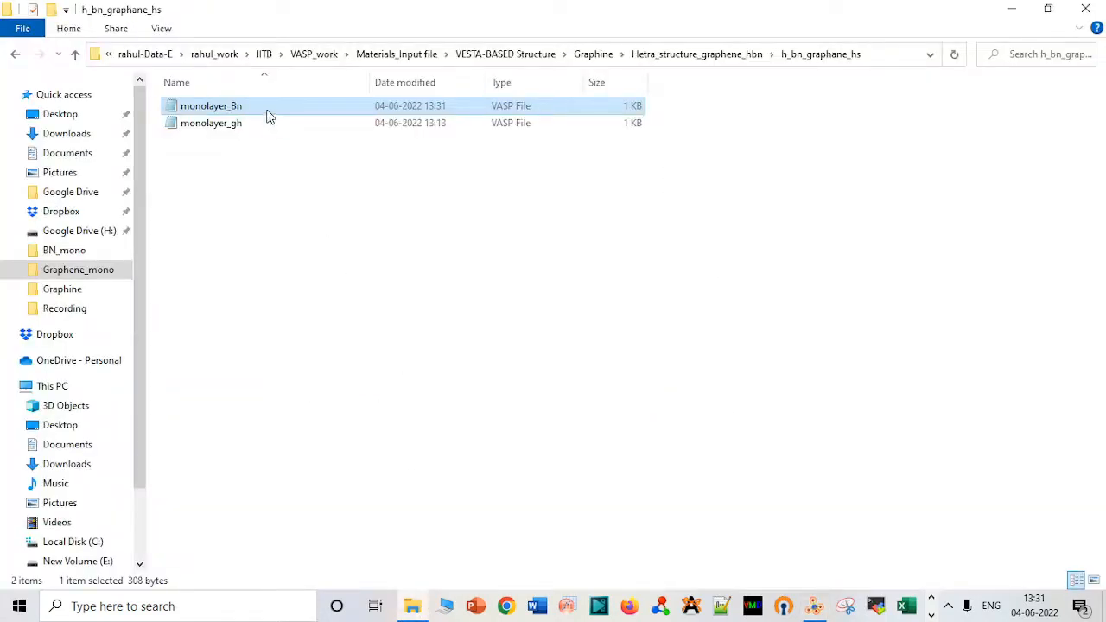
double_click(211, 105)
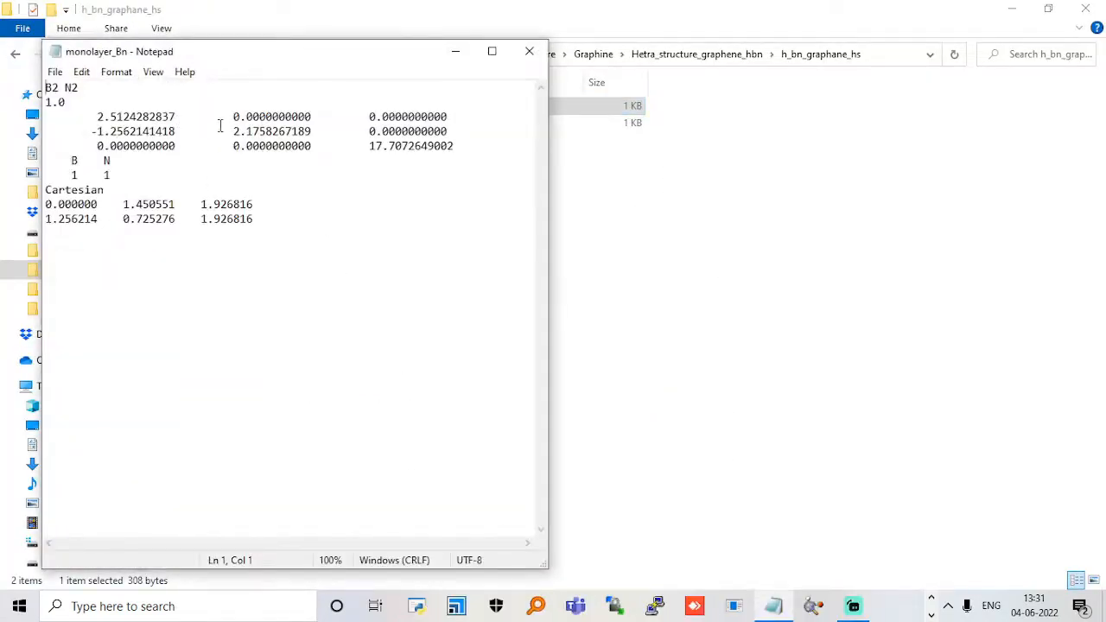
mouse_move(346, 189)
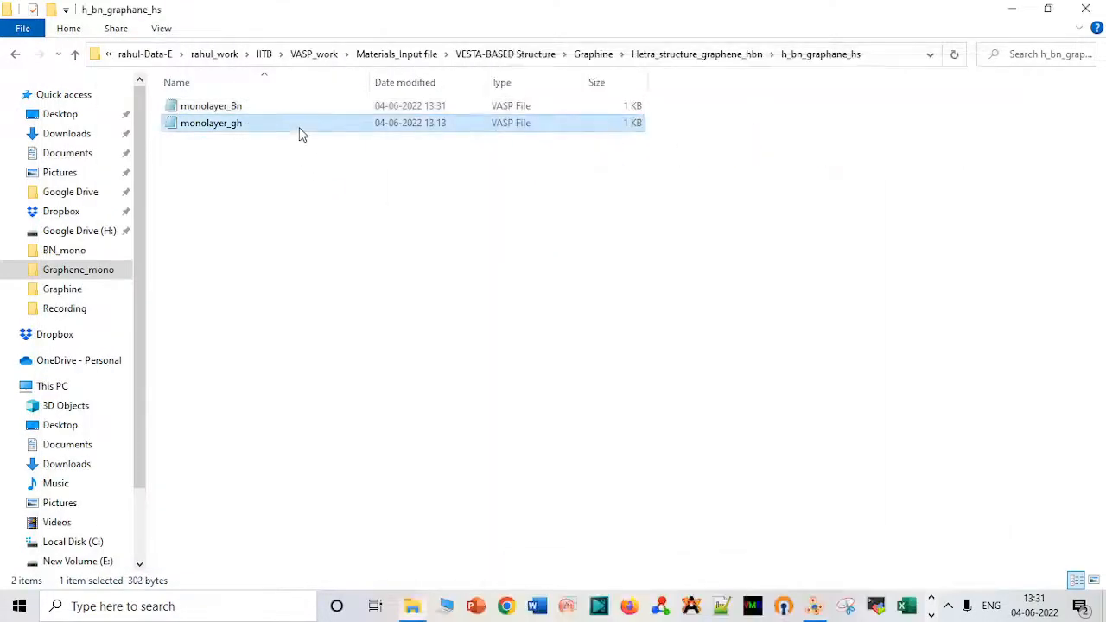
Step: Open monolayer_gh as text to compare its z of 2.171259, then close monolayer_Bn
double_click(211, 123)
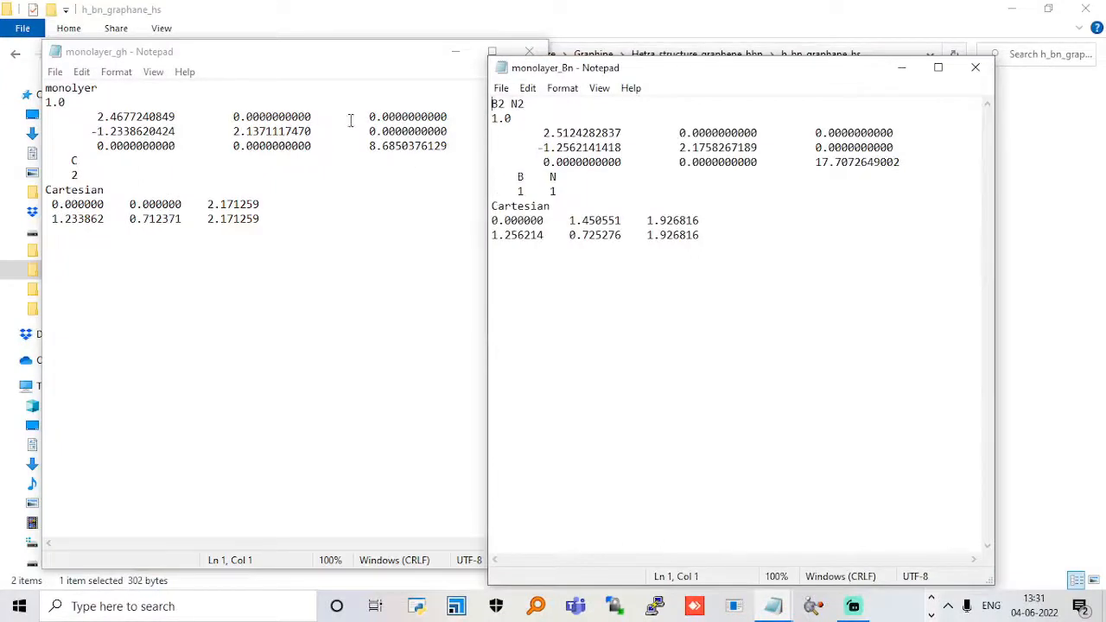
mouse_move(565, 138)
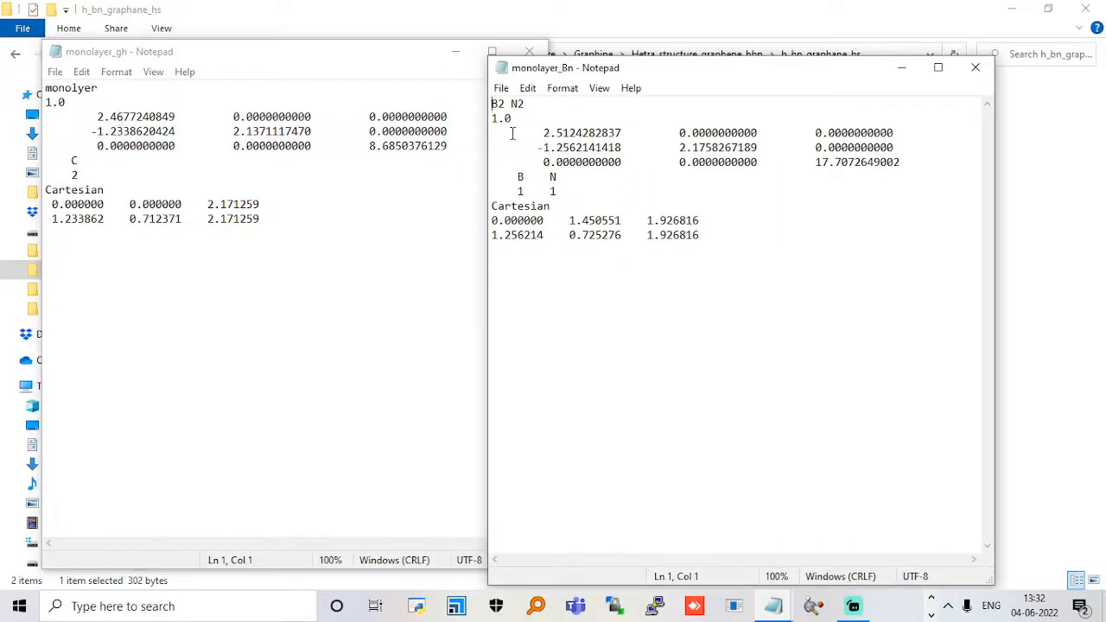
mouse_move(324, 154)
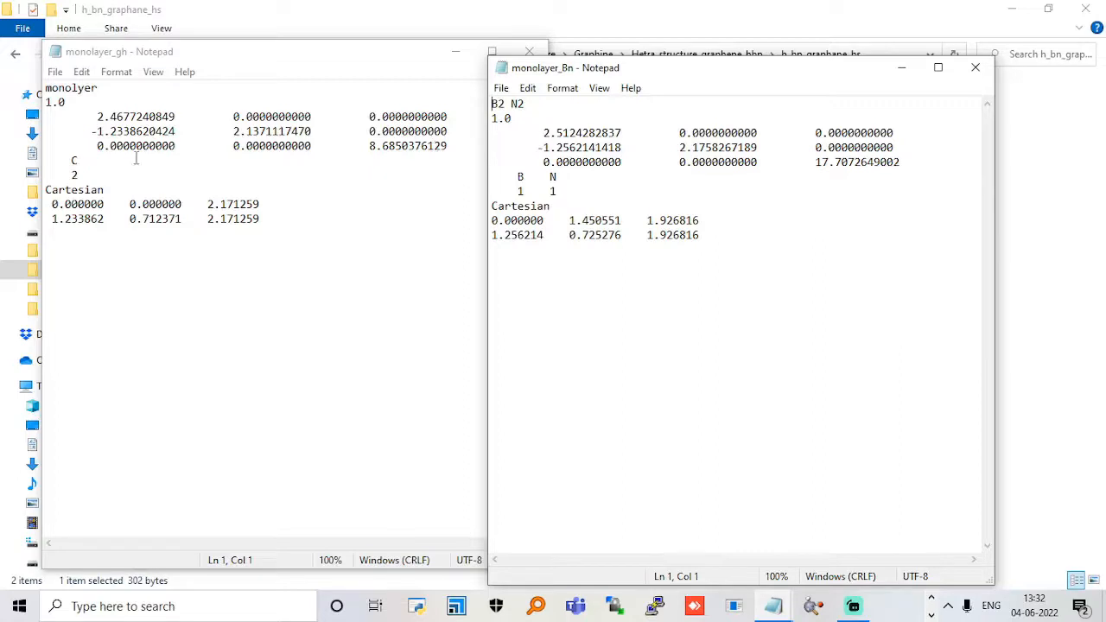
mouse_move(568, 134)
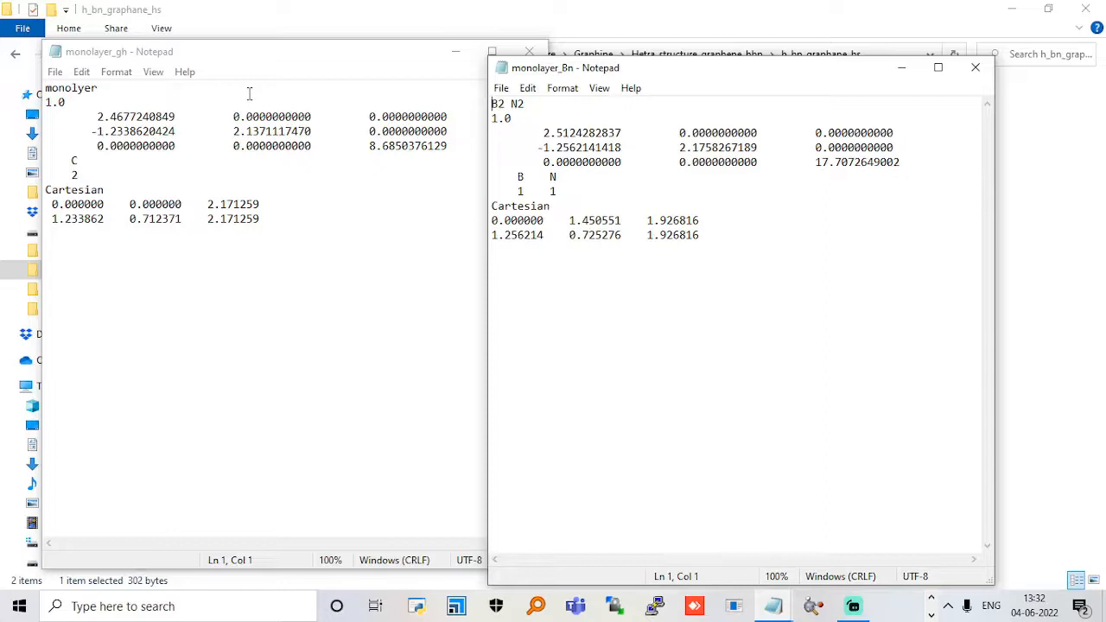
mouse_move(631, 89)
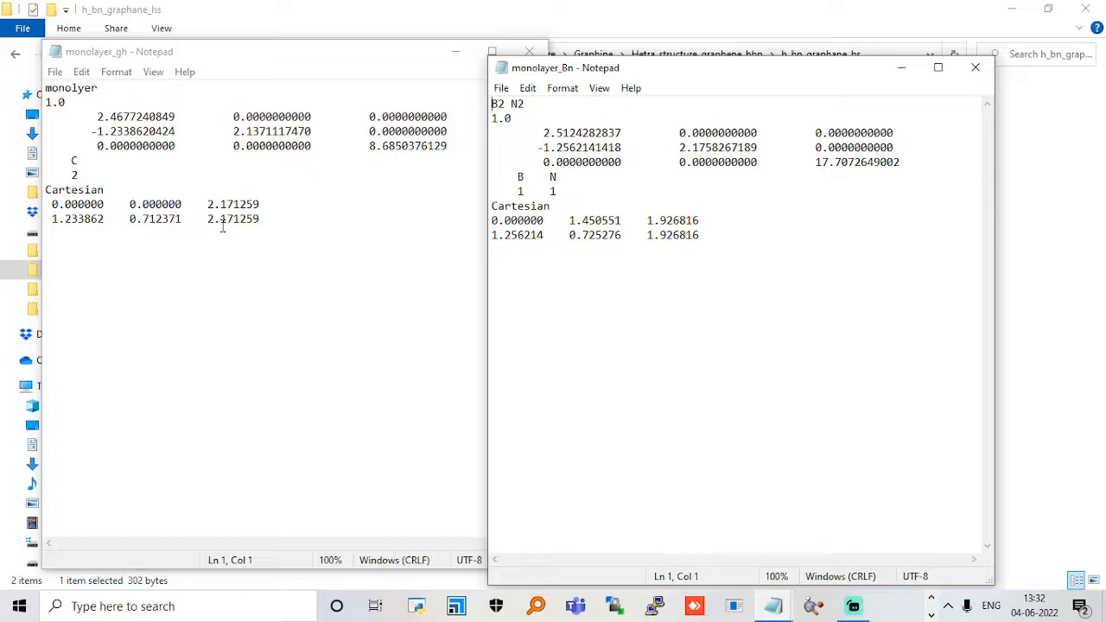
mouse_move(959, 102)
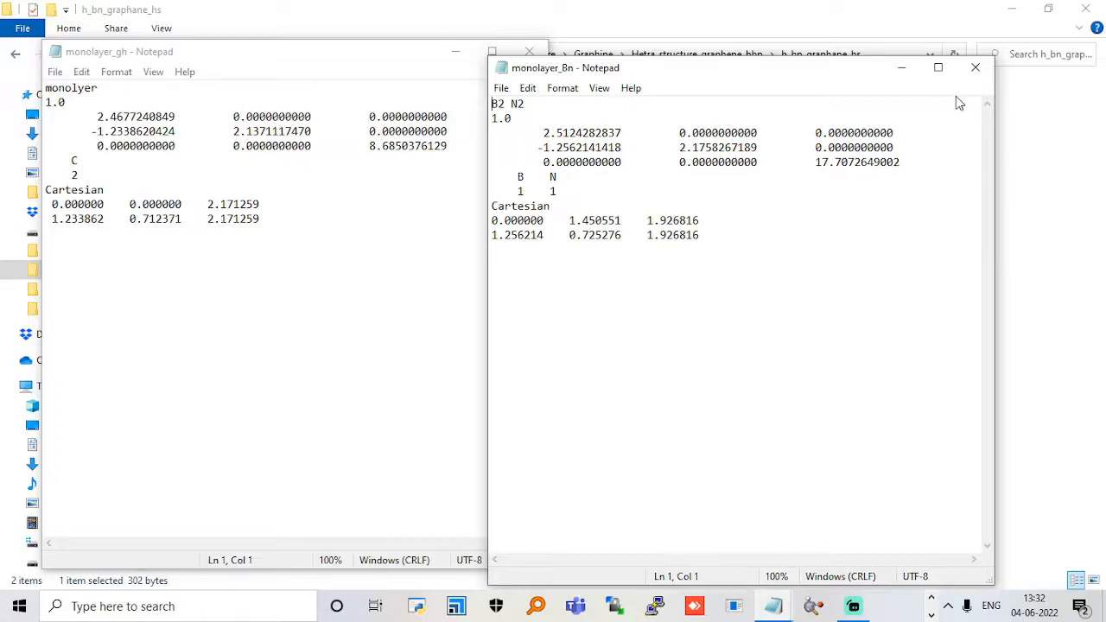
left_click(976, 67)
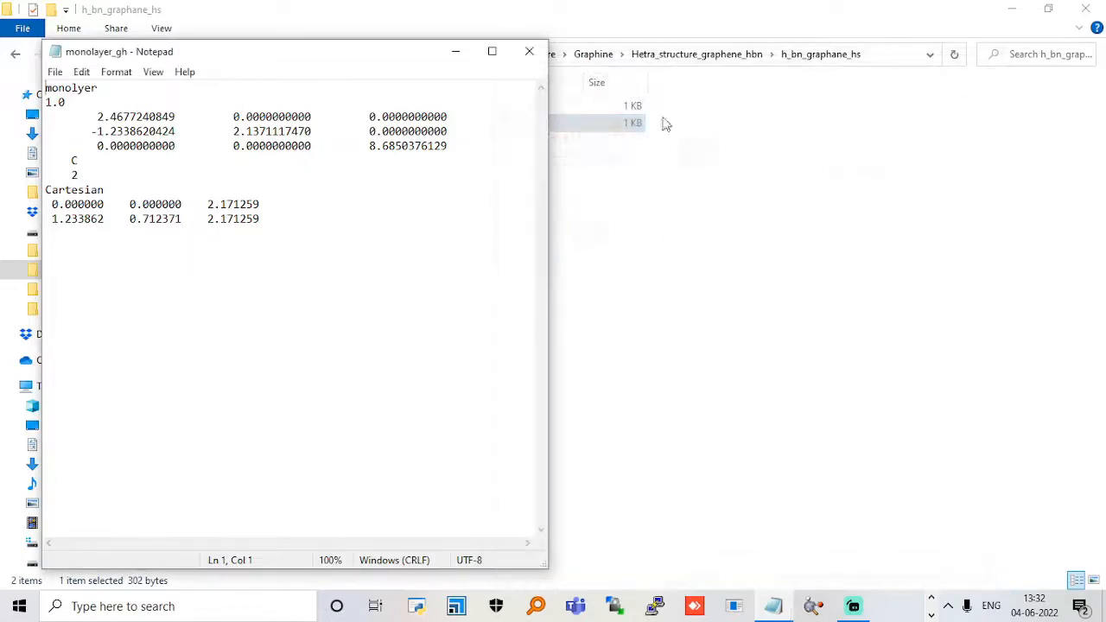
Step: Export the graphene structure as VASP file monolayer_gh1 with Cartesian coordinates
left_click(529, 51)
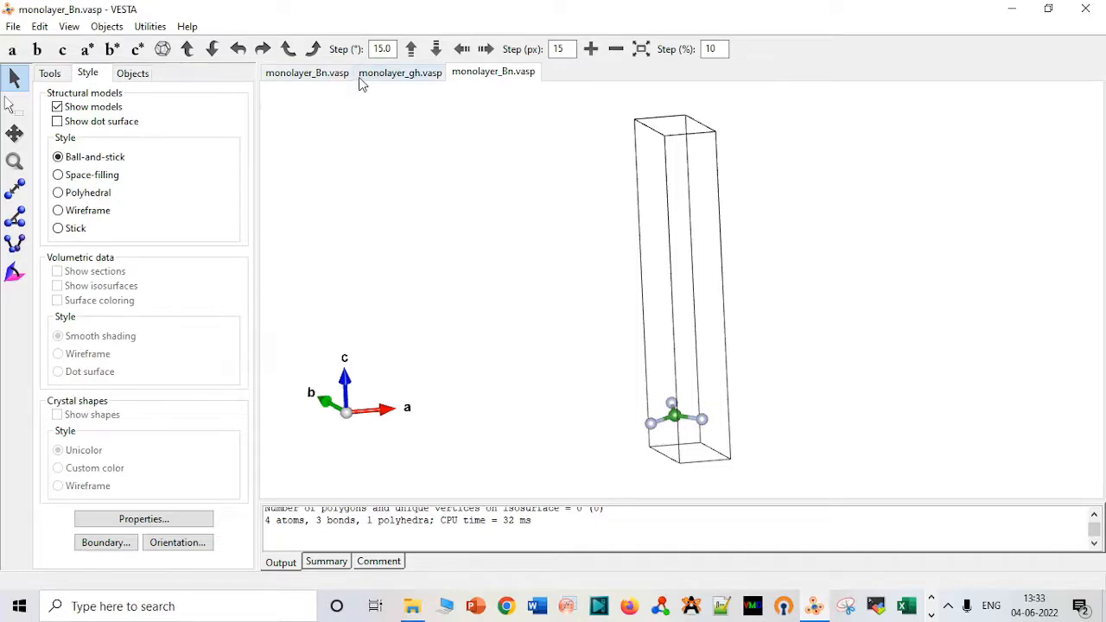
mouse_move(387, 78)
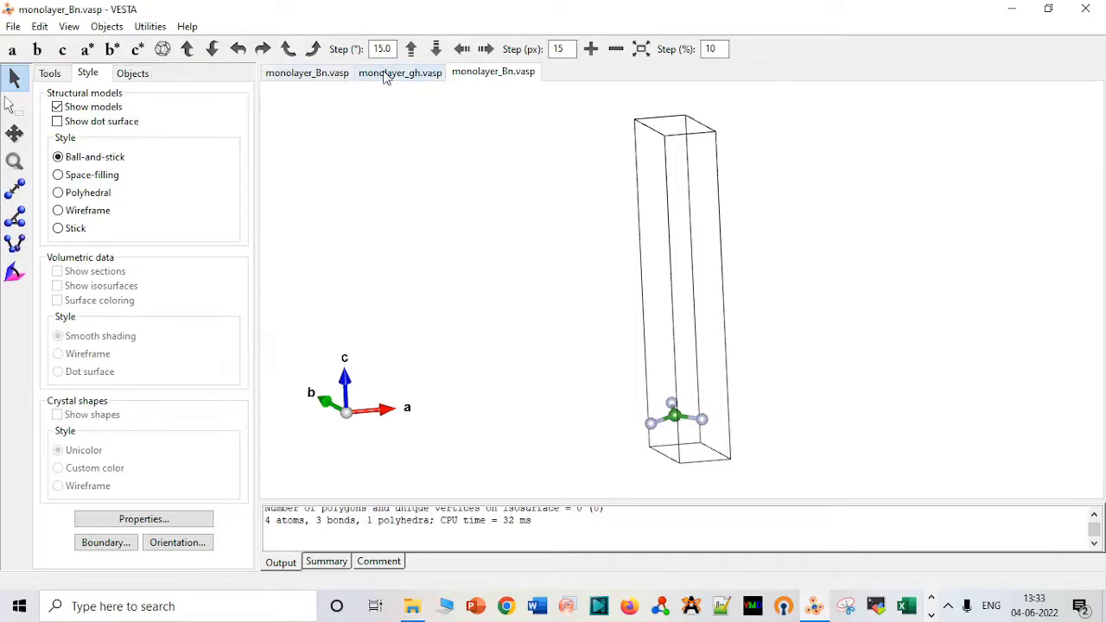
left_click(13, 26)
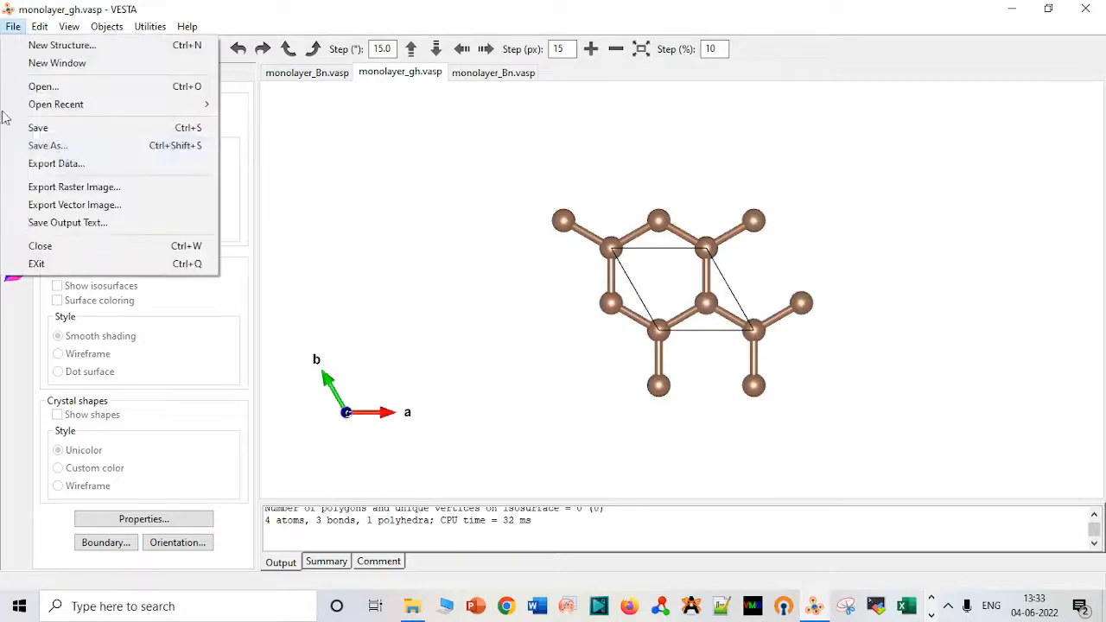
left_click(56, 163)
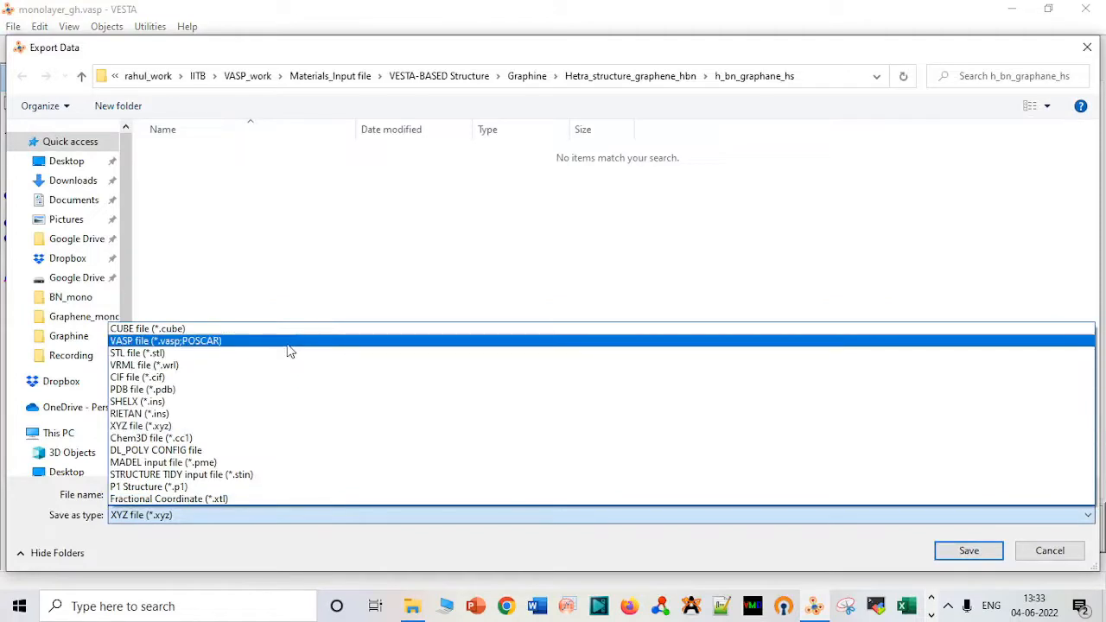
left_click(165, 341)
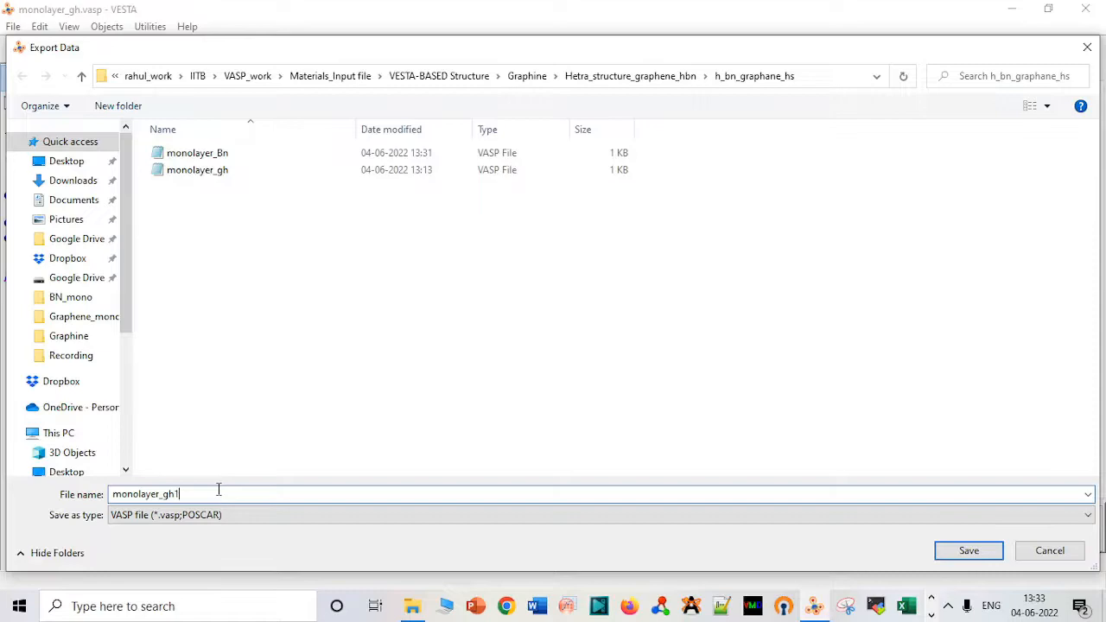
left_click(969, 551)
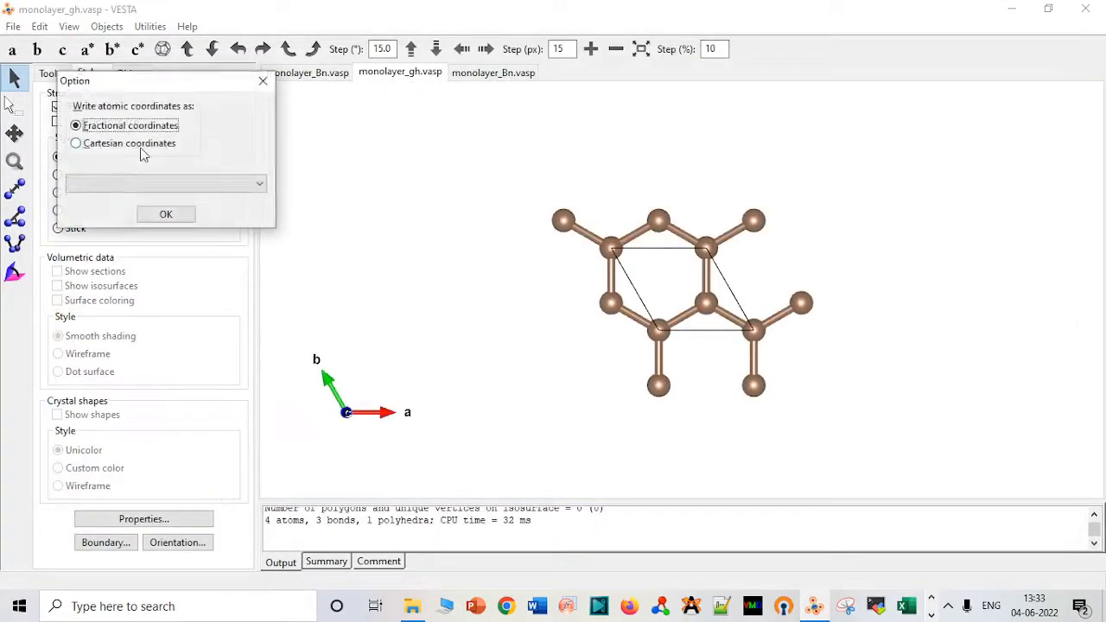
left_click(166, 214)
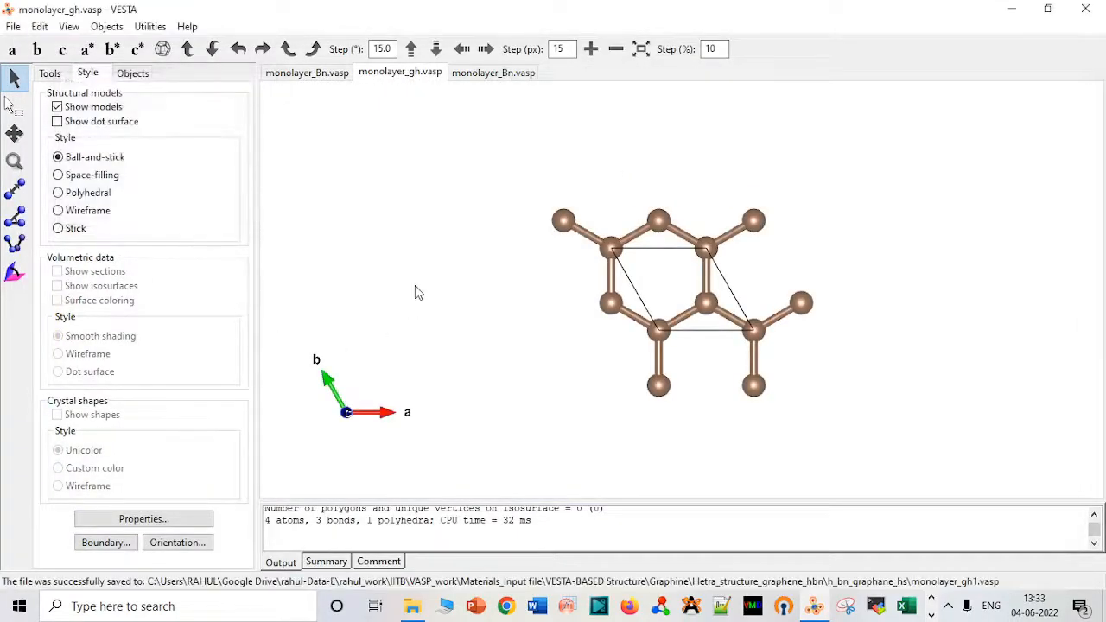
Step: Export the boron nitride structure as VASP file monolayer_Bn1, leaving four VASP files in the folder
left_click(493, 72)
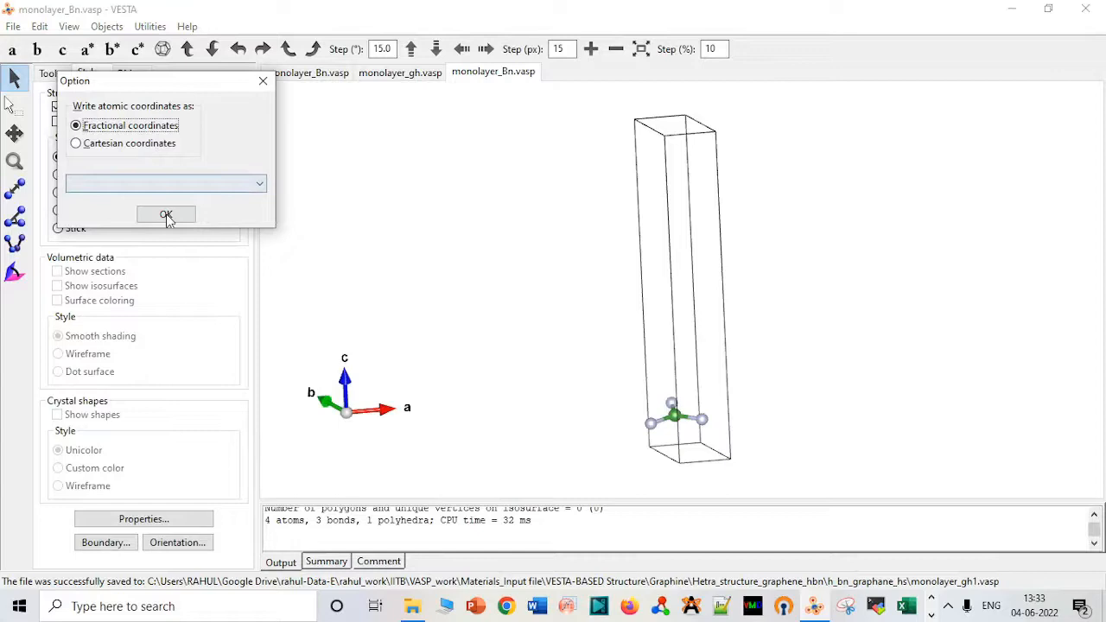
left_click(166, 215)
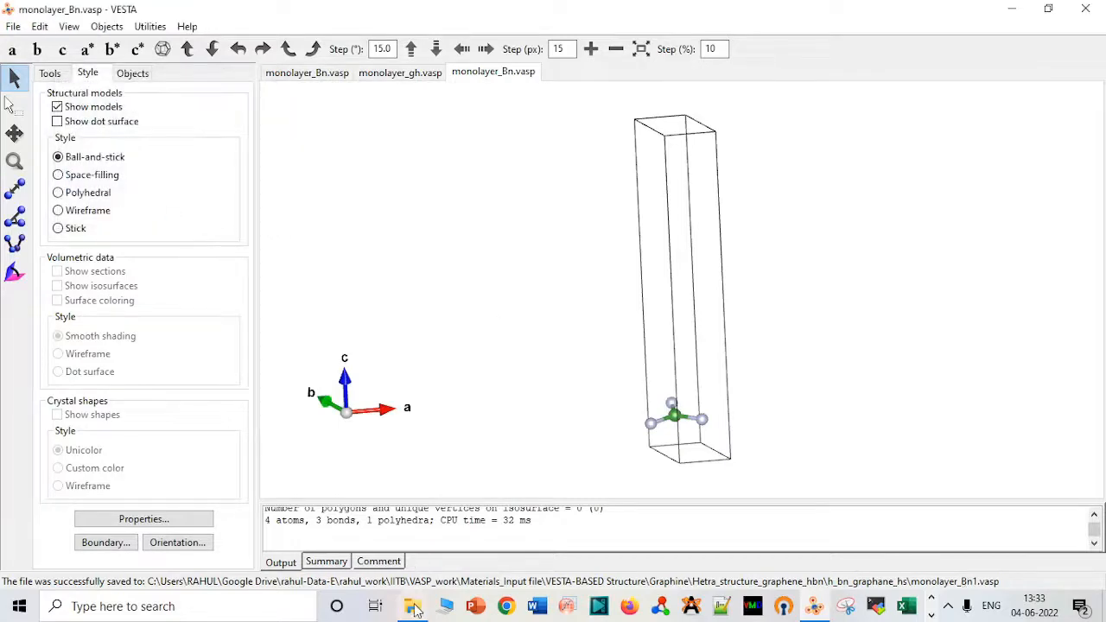
left_click(445, 606)
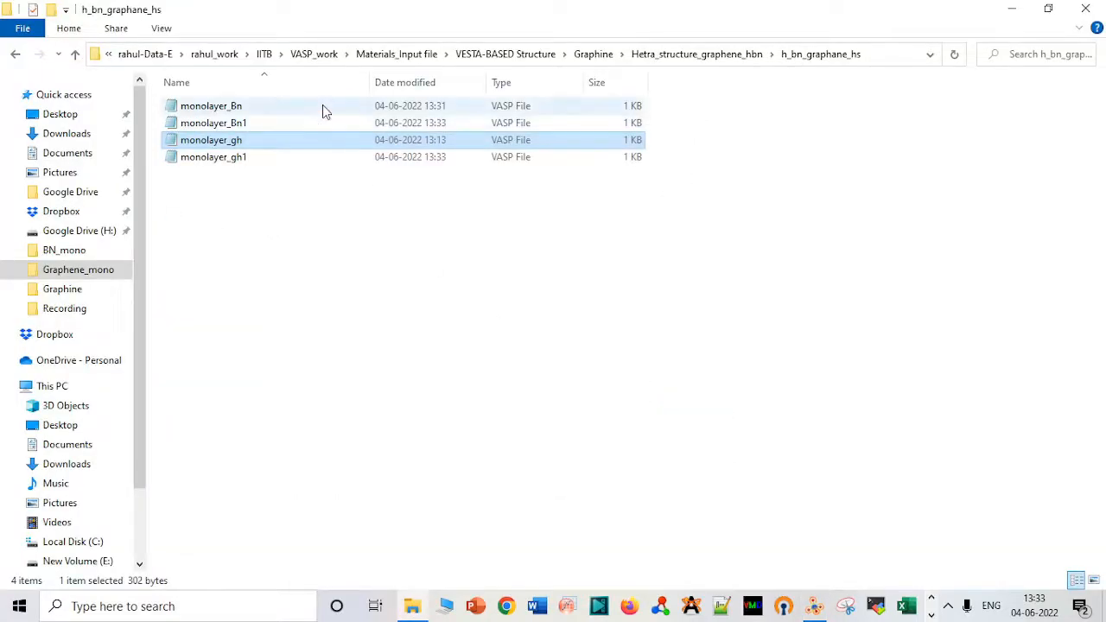
Step: View monolayer_gh, then open monolayer_gh1 showing Direct coordinates with z at 0.25
double_click(211, 139)
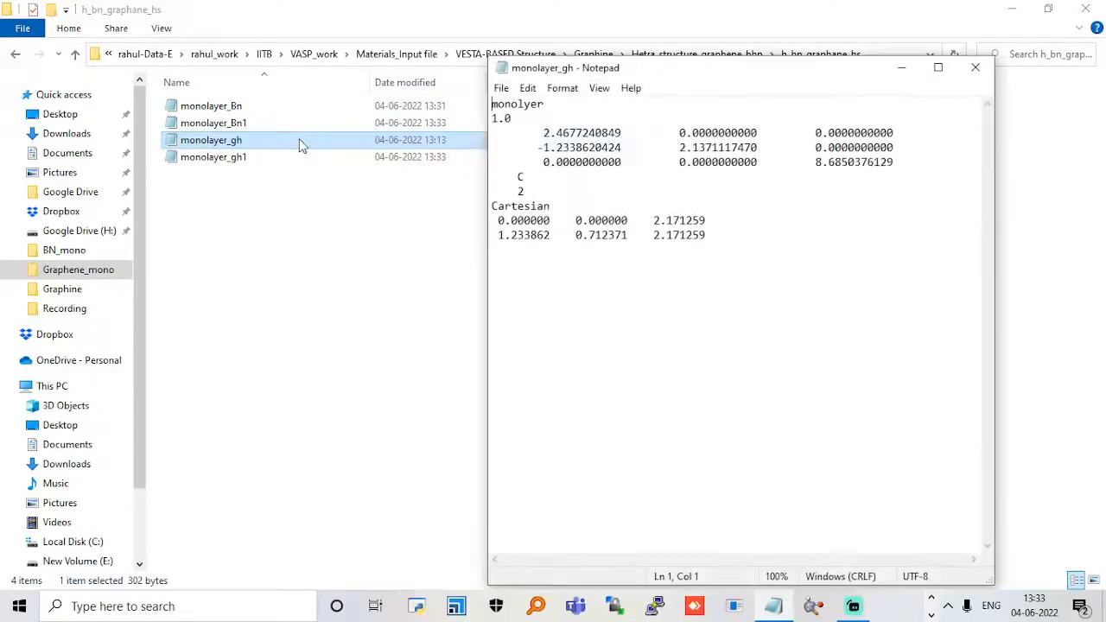
left_click(975, 68)
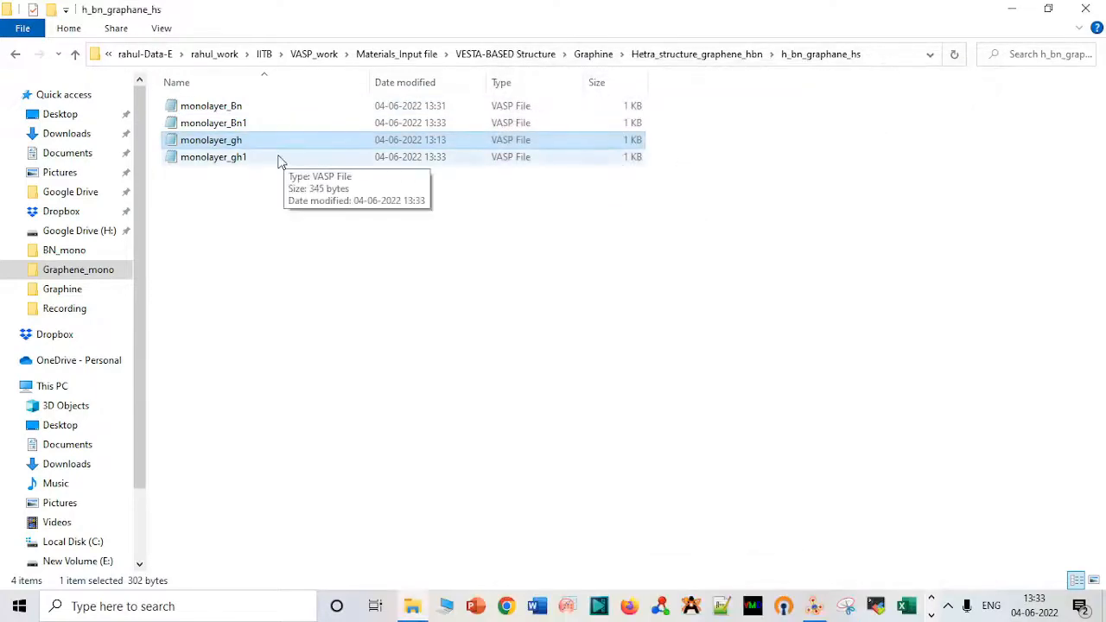
double_click(213, 157)
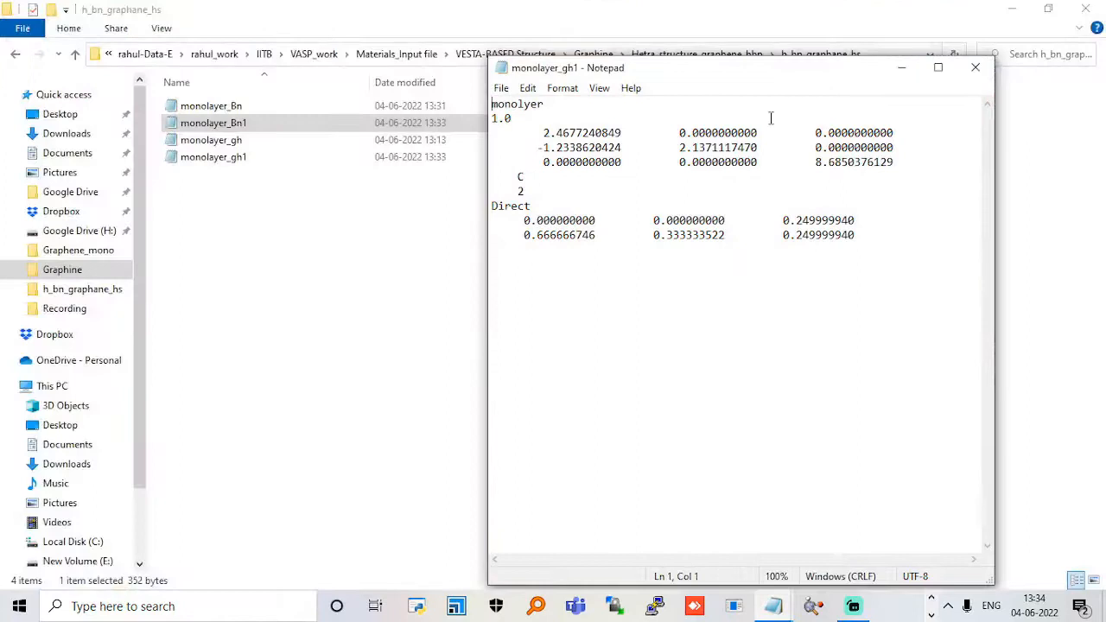
mouse_move(667, 78)
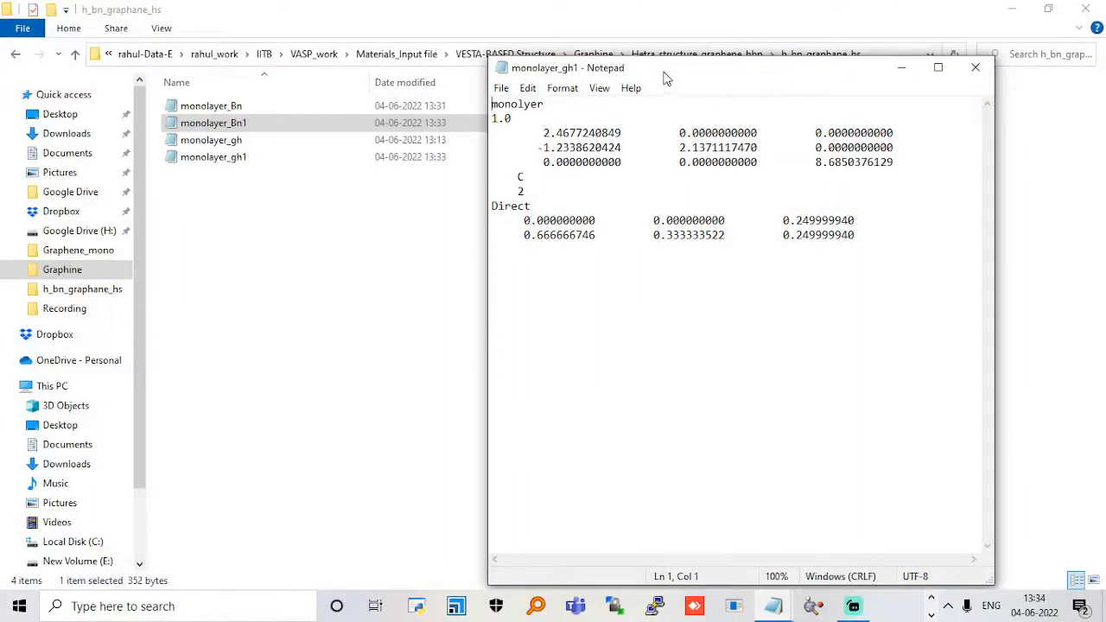
mouse_move(706, 70)
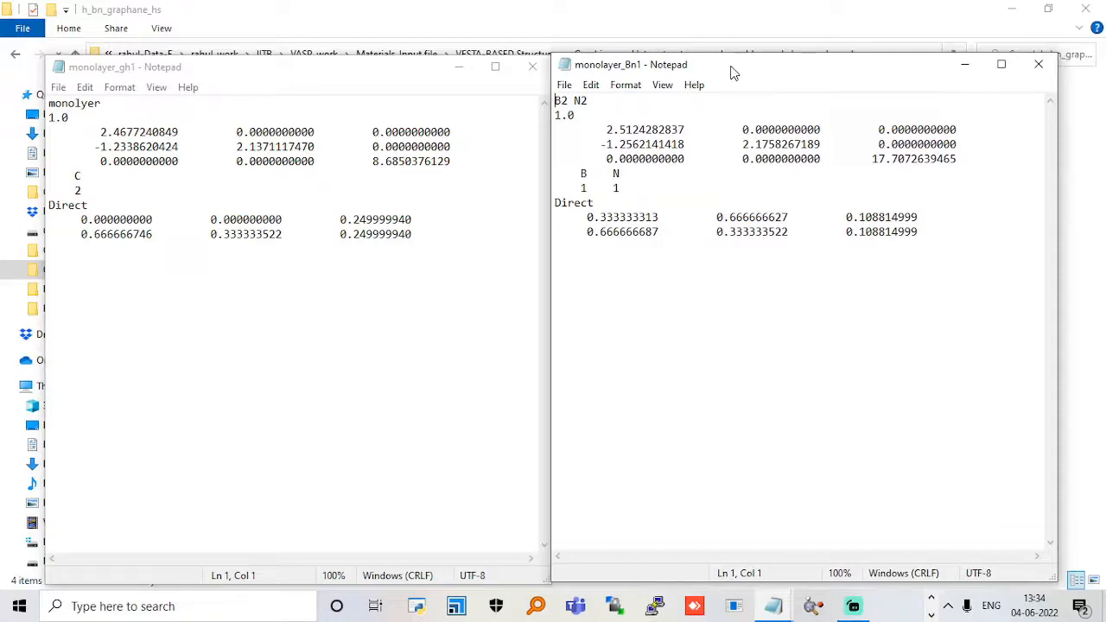
mouse_move(654, 36)
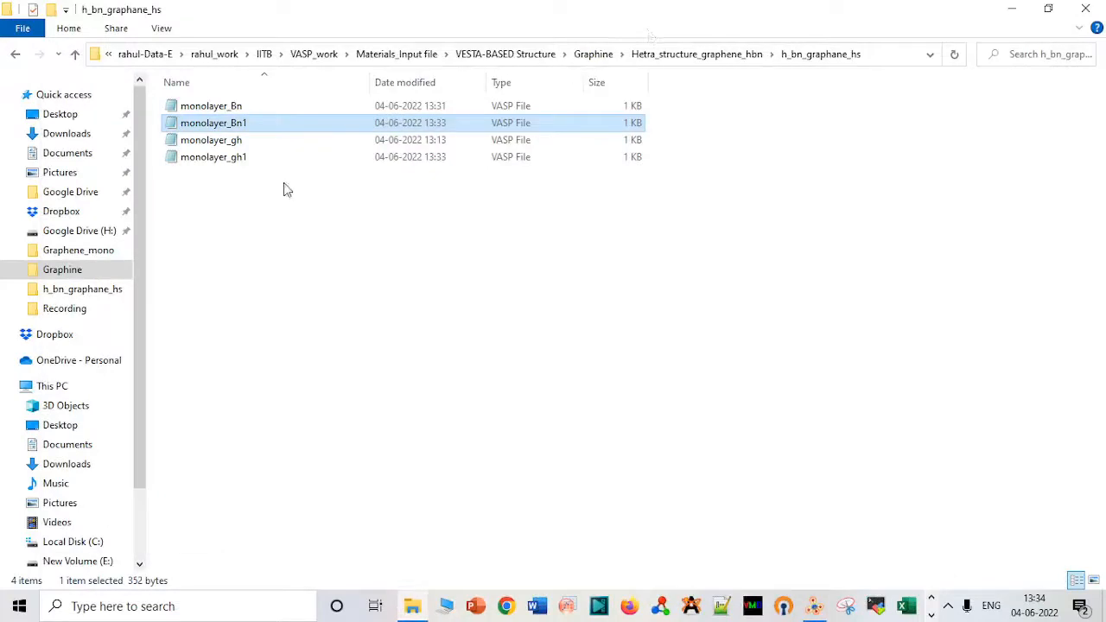
mouse_move(276, 129)
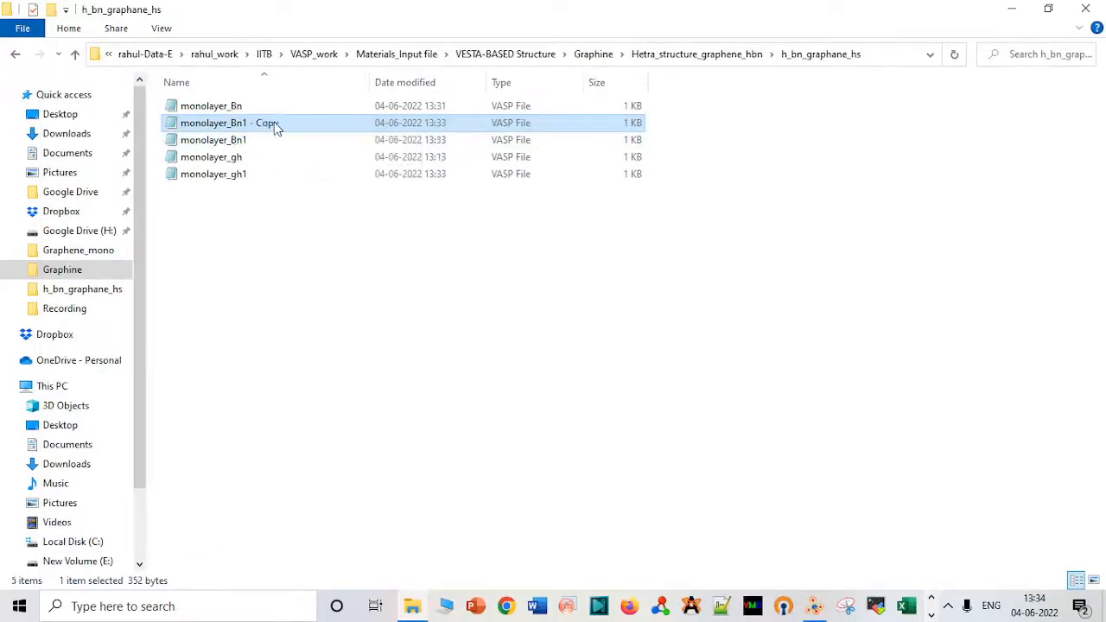
Step: Rename the copied monolayer_Bn1 to hs and open it in Notepad
left_click(229, 122)
type("hs")
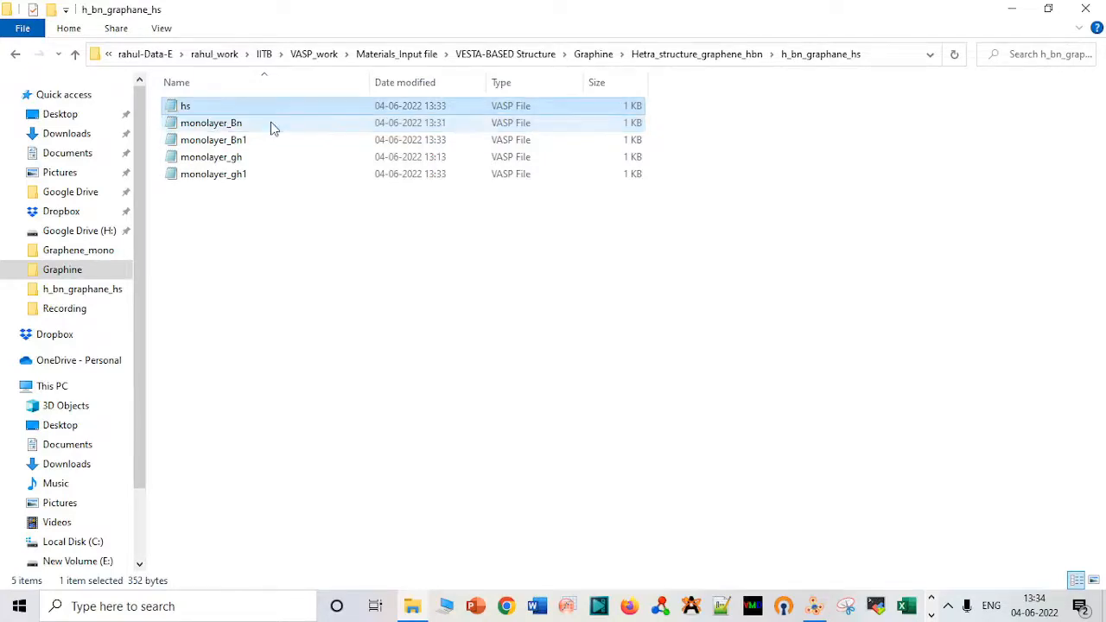
double_click(185, 106)
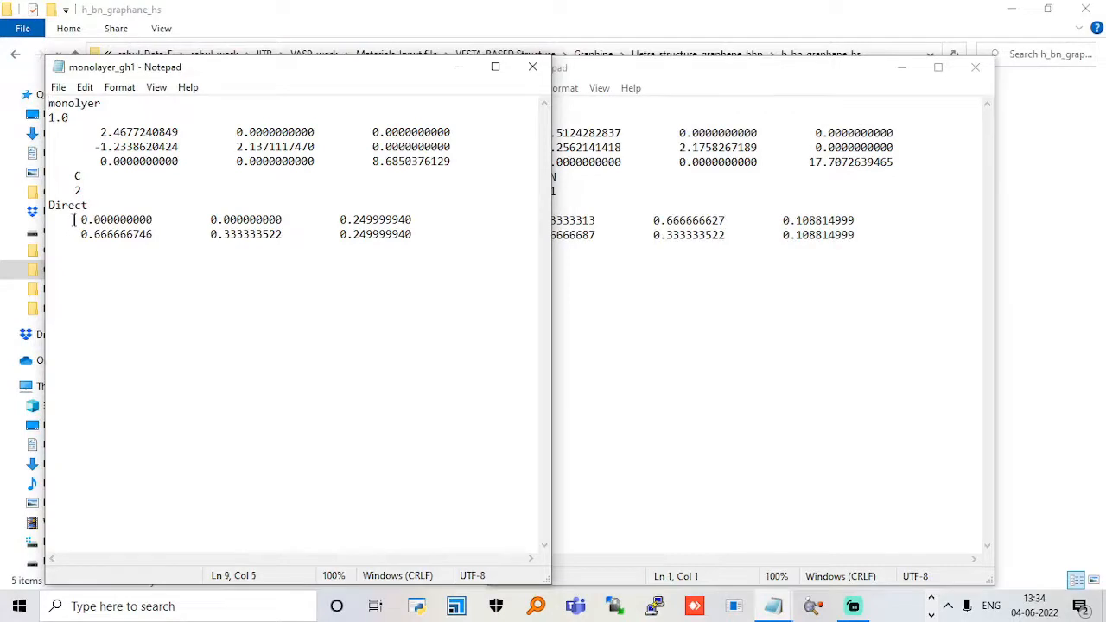
Step: Append the two graphene Direct coordinate lines to hs, add species C with count 2, and save
left_click_drag(73, 219, 412, 234)
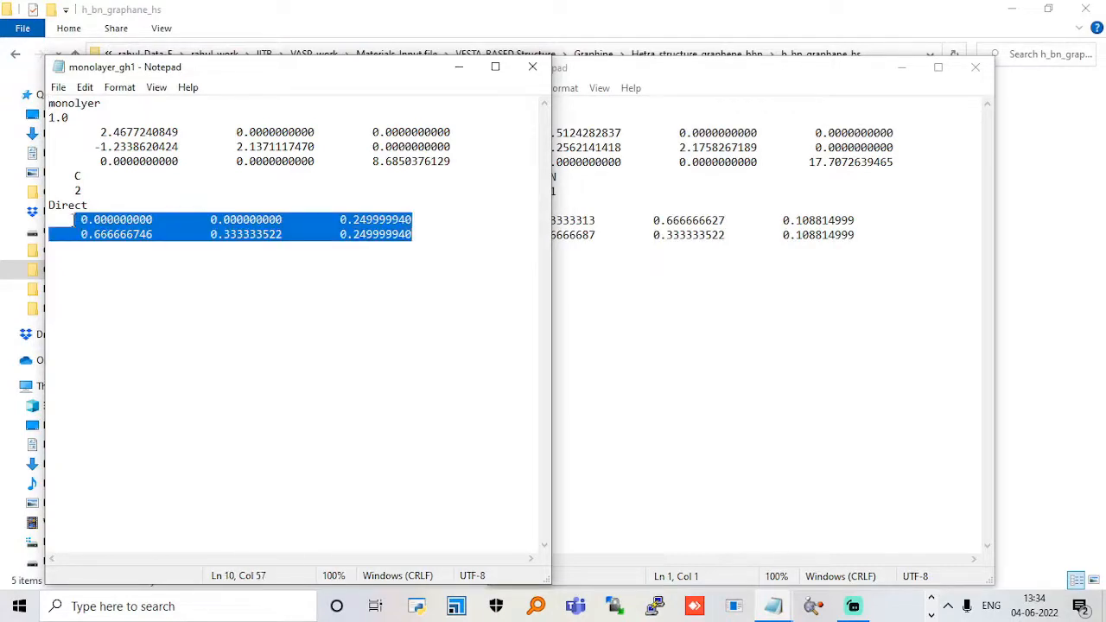
mouse_move(575, 300)
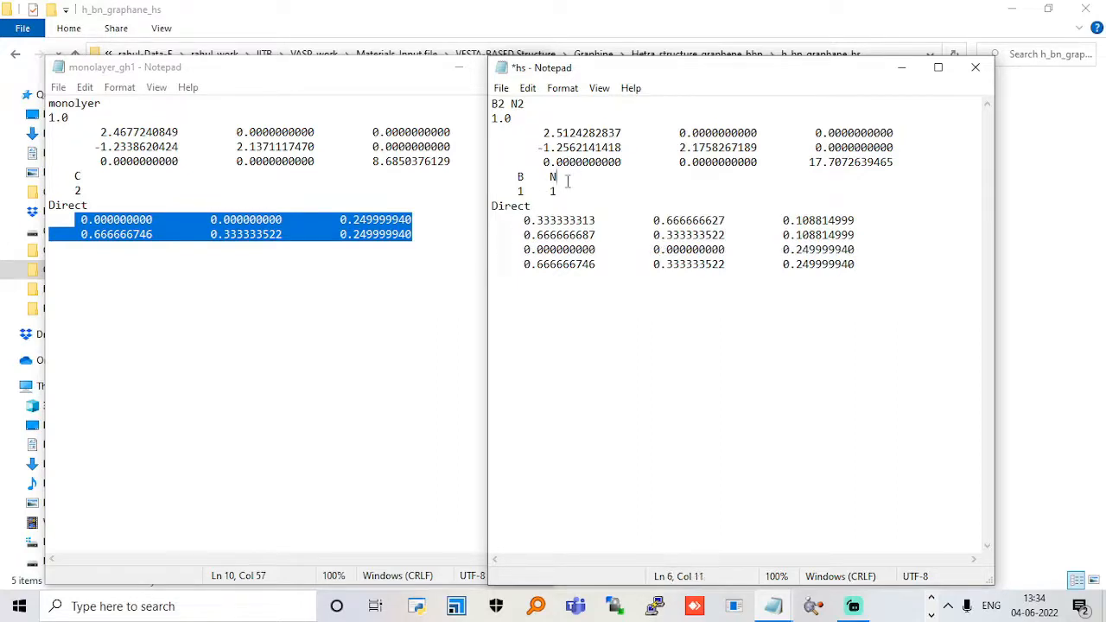
type("C")
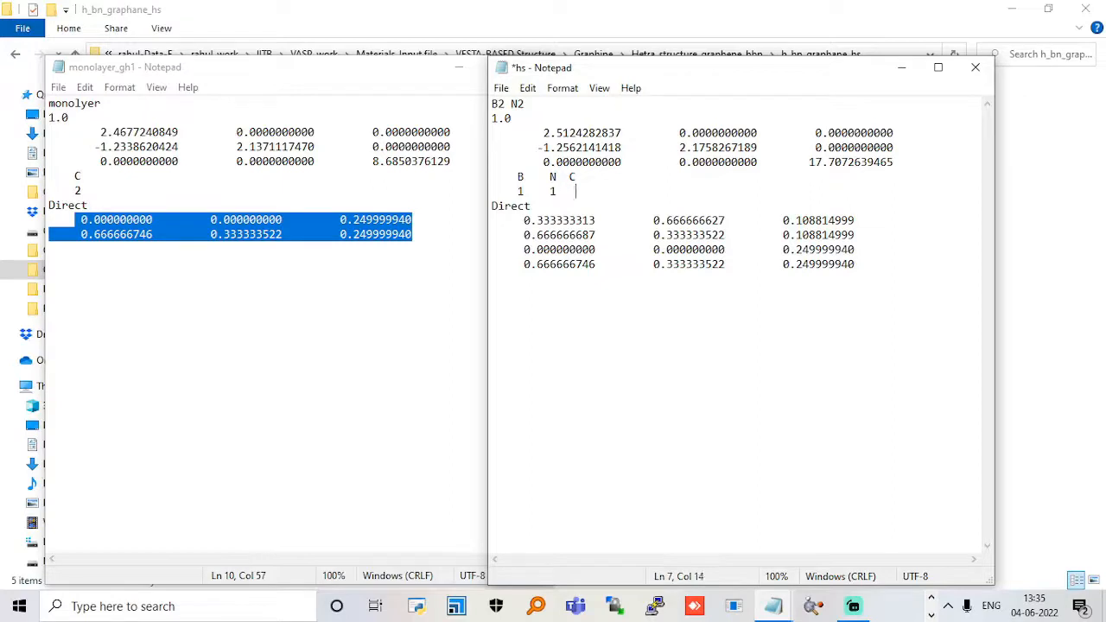
type("2")
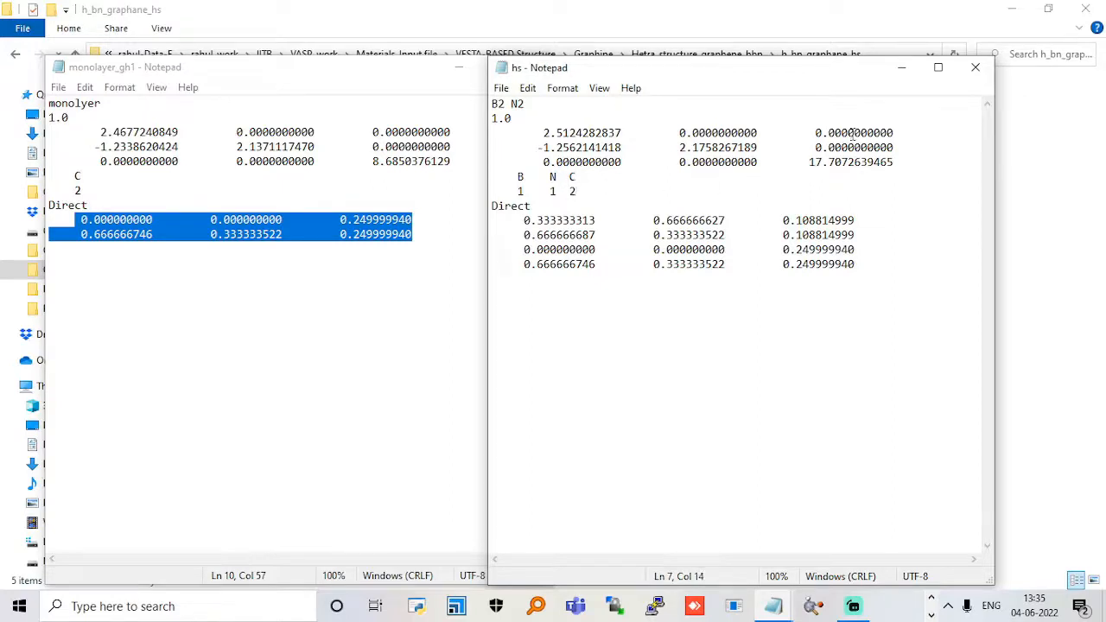
left_click(976, 67)
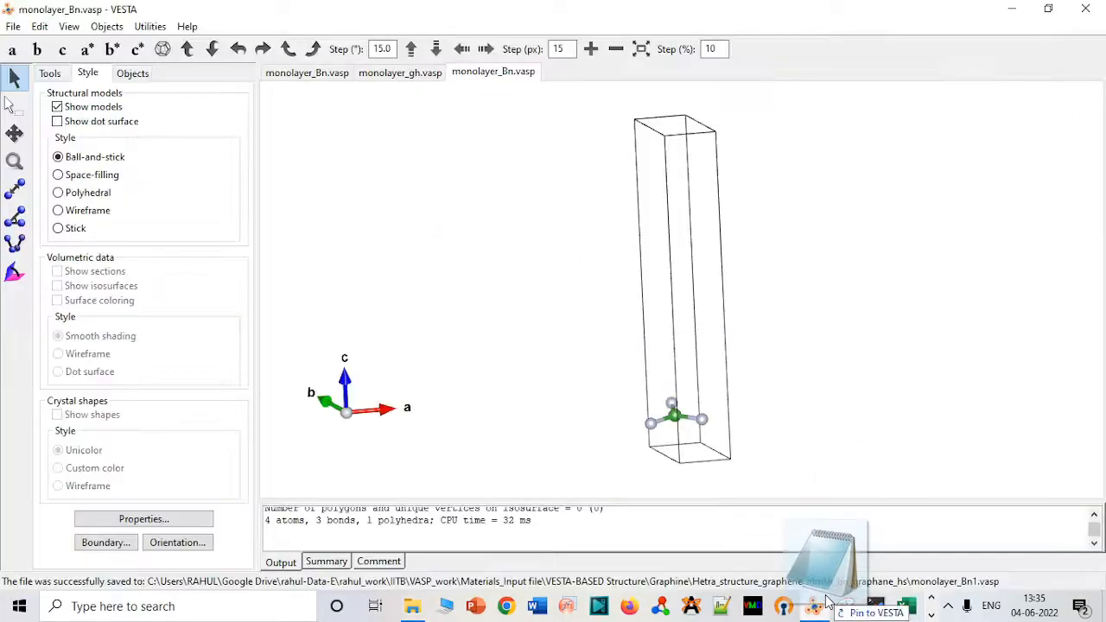
Step: Open hs.vasp in VESTA and rotate it to see graphene stacked above hBN
left_click(561, 71)
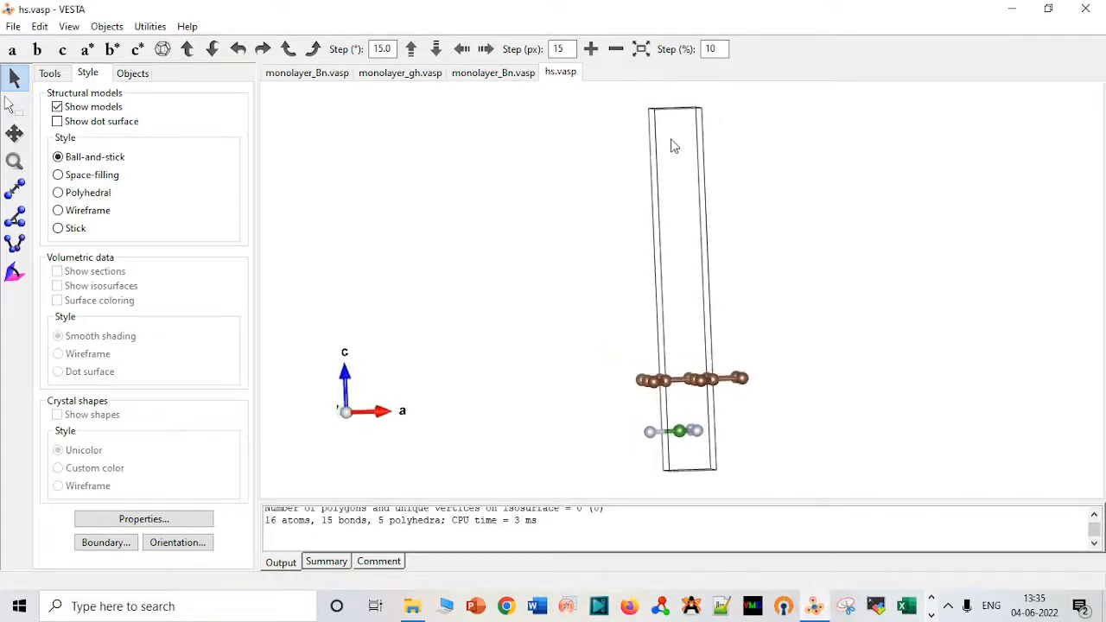
left_click_drag(675, 145, 704, 166)
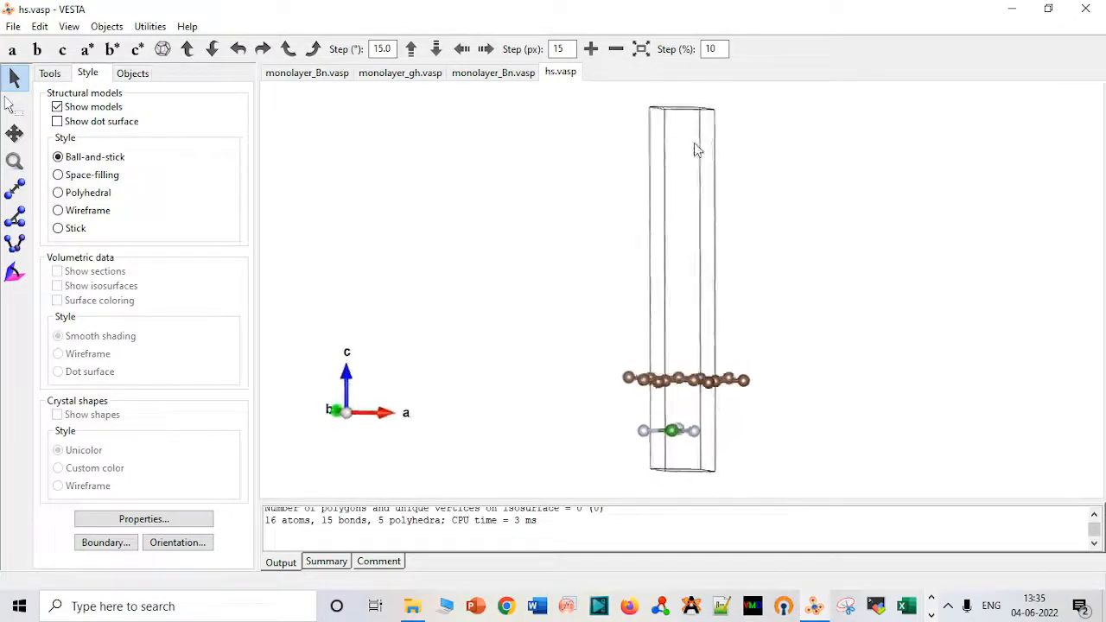
left_click_drag(698, 148, 696, 179)
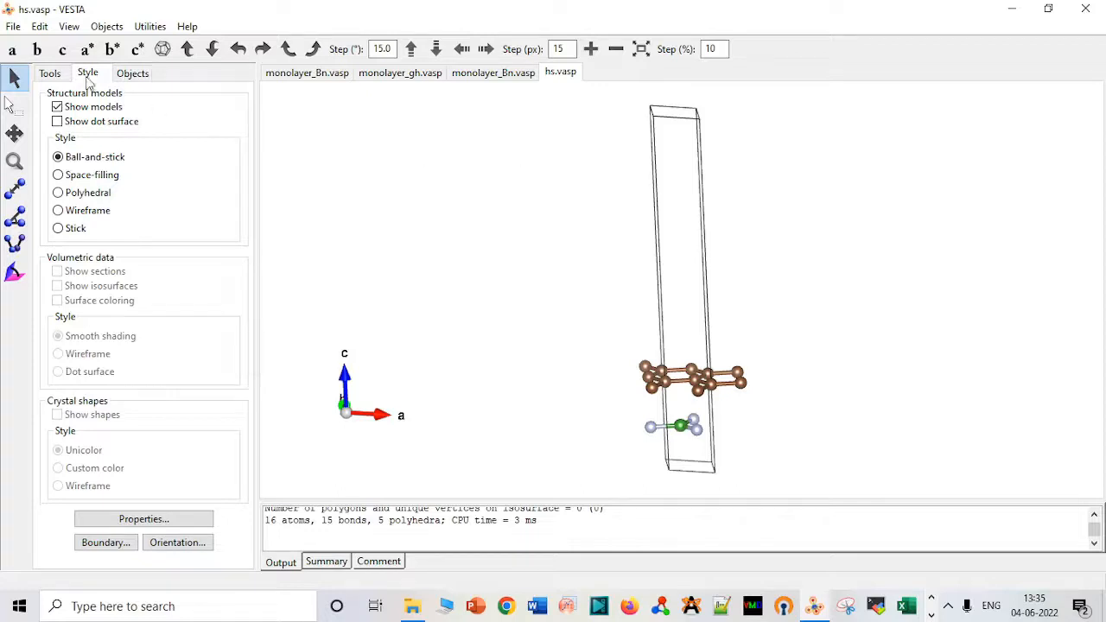
Step: Export the heterostructure via Export Data as hs_cart with Cartesian atomic coordinates
left_click(13, 26)
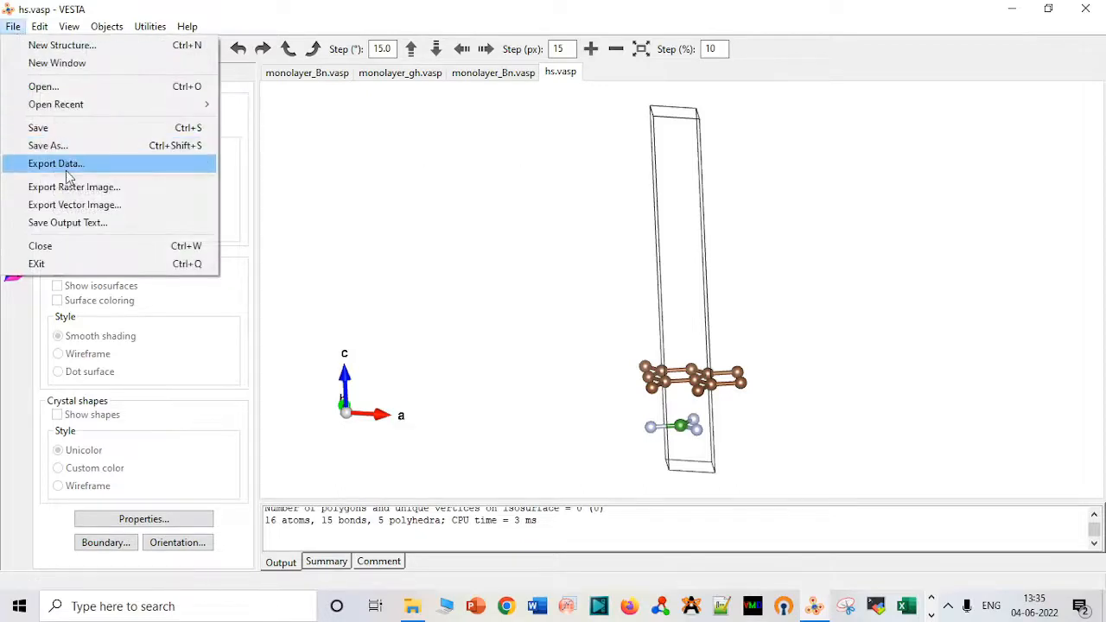
left_click(55, 163)
type("hs_cart")
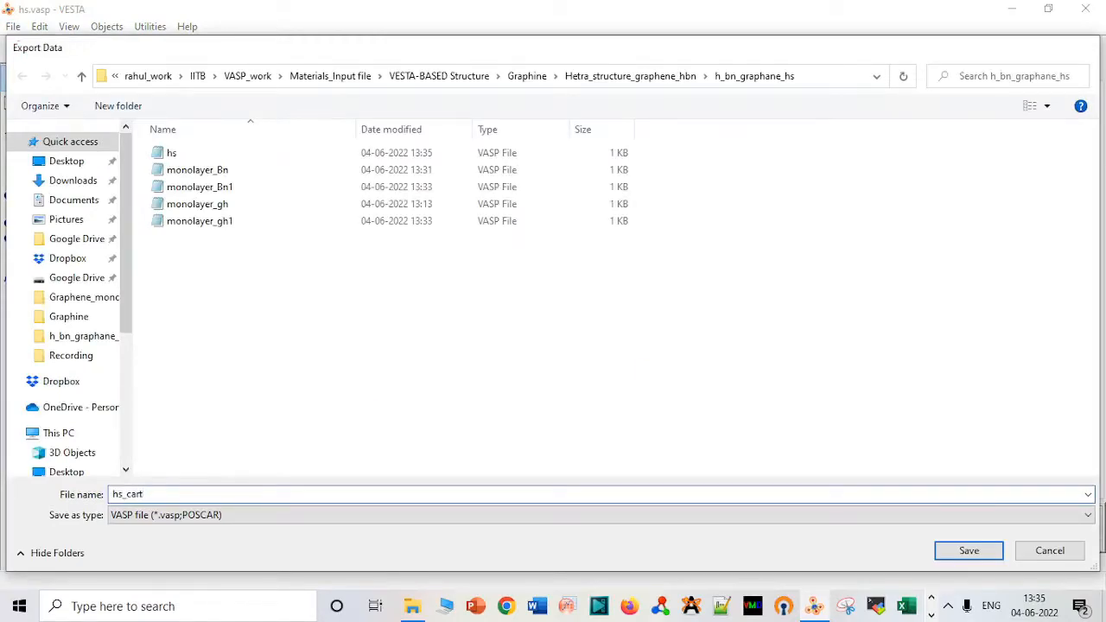
left_click(970, 550)
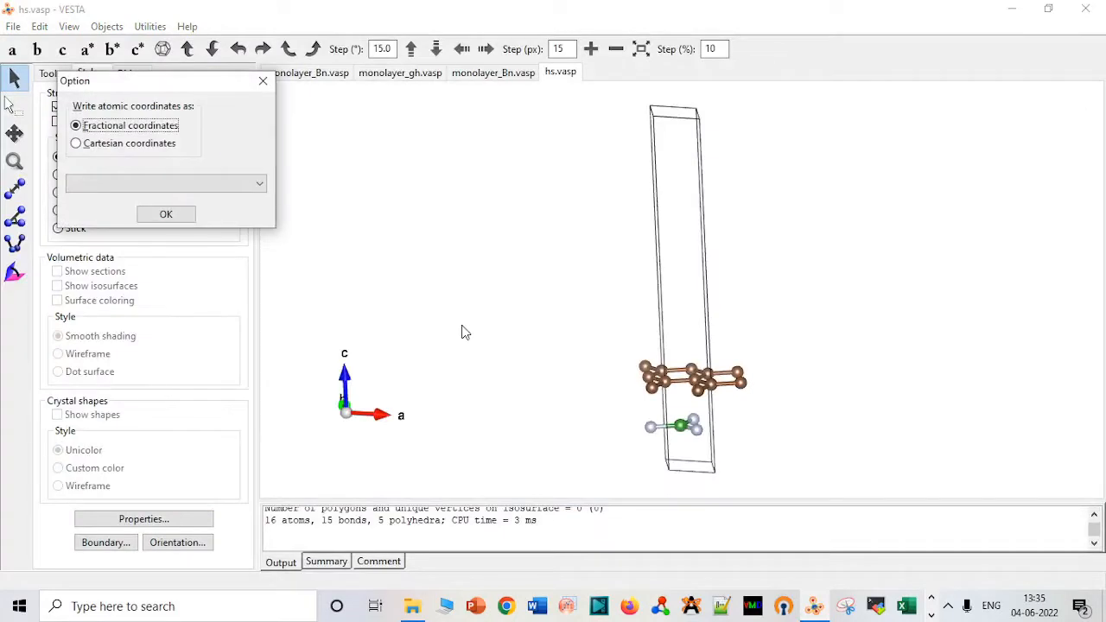
left_click(76, 143)
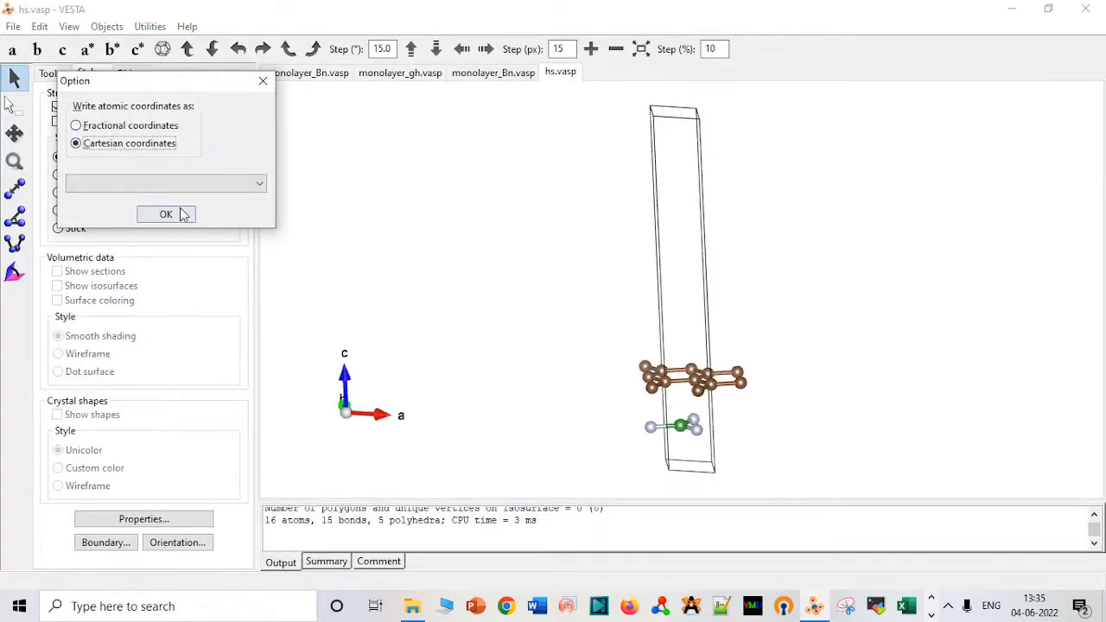
left_click(166, 213)
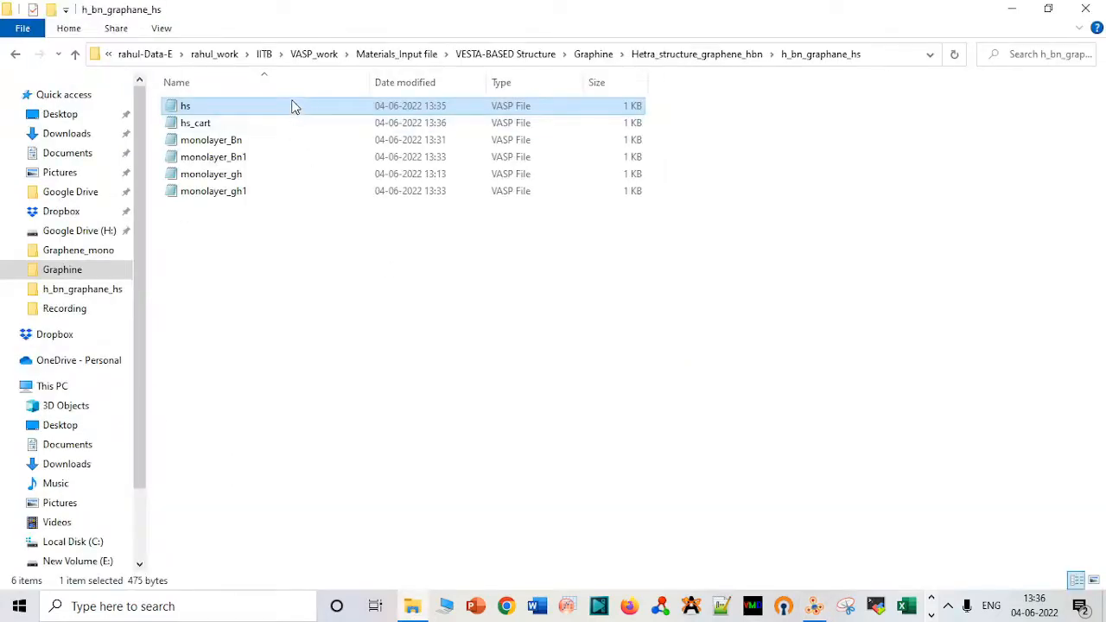
Step: Edit hs_cart in Notepad, changing both carbon z values from 4.426814931 to 8.426814931, and save
double_click(185, 106)
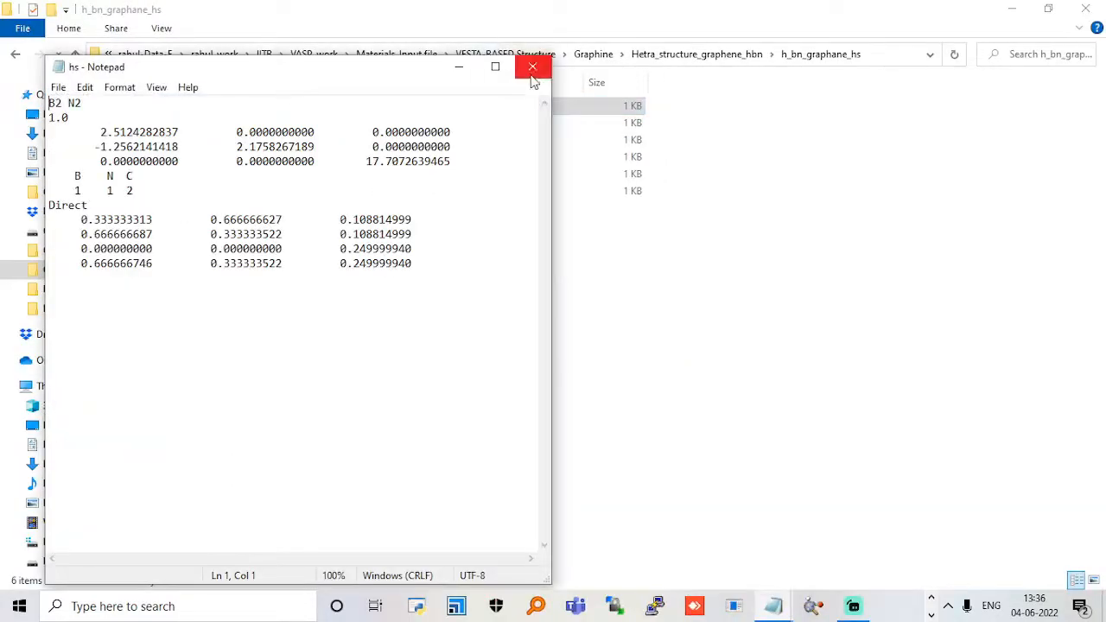
left_click(532, 66)
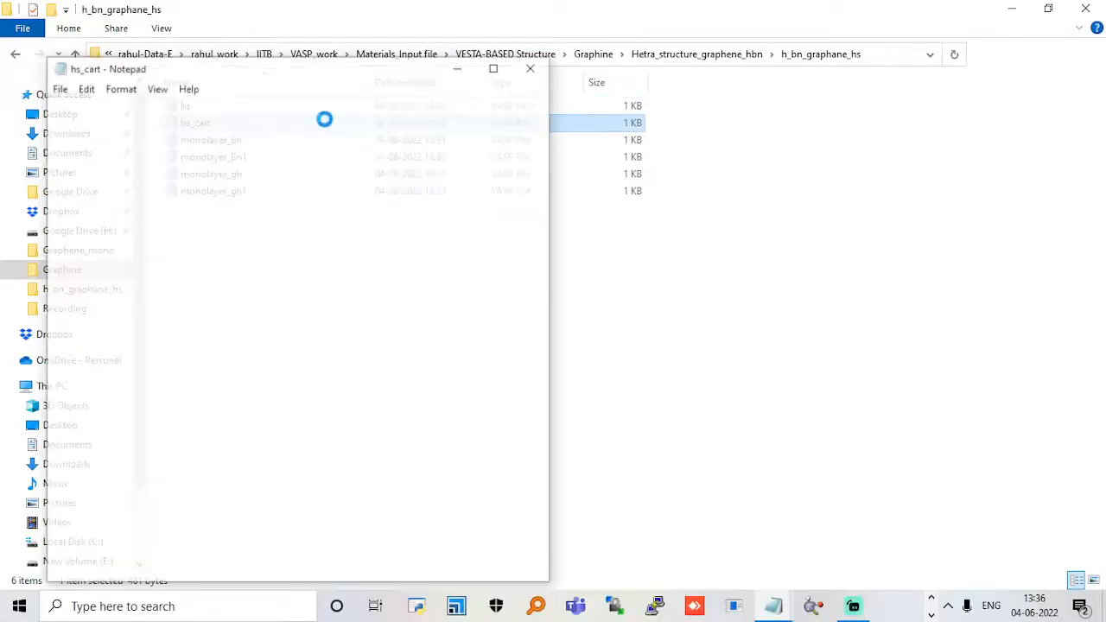
double_click(196, 123)
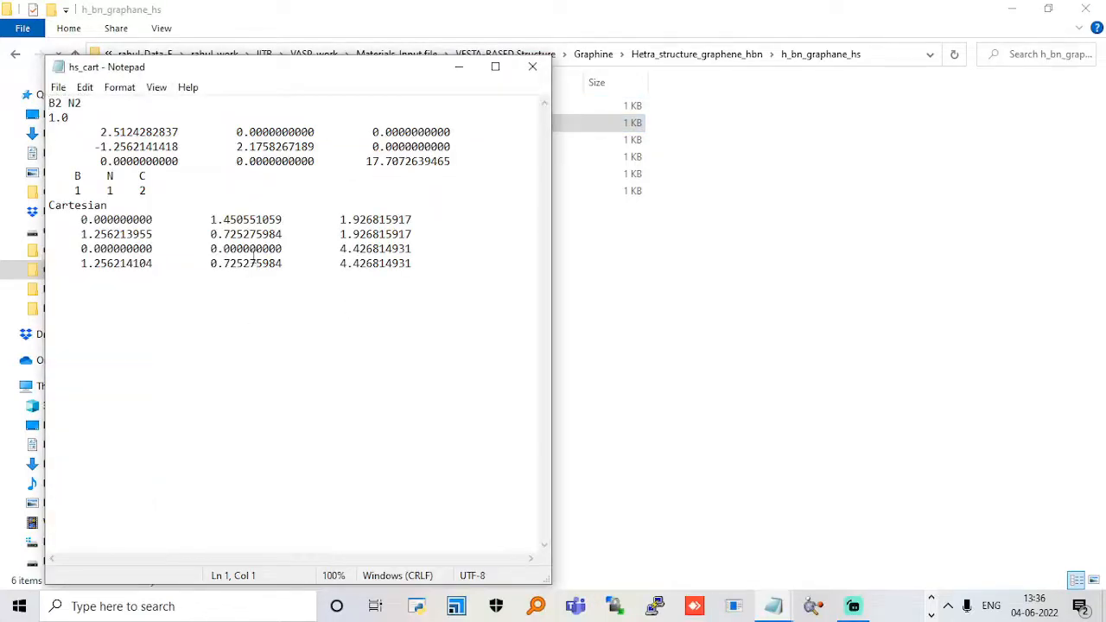
left_click(340, 219)
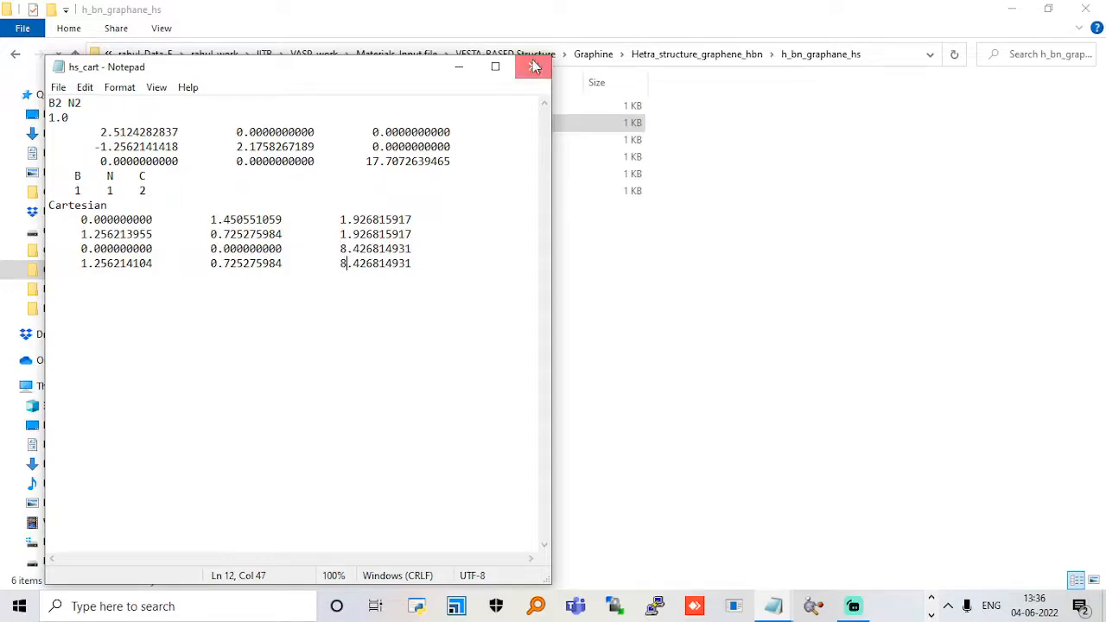
left_click(533, 66)
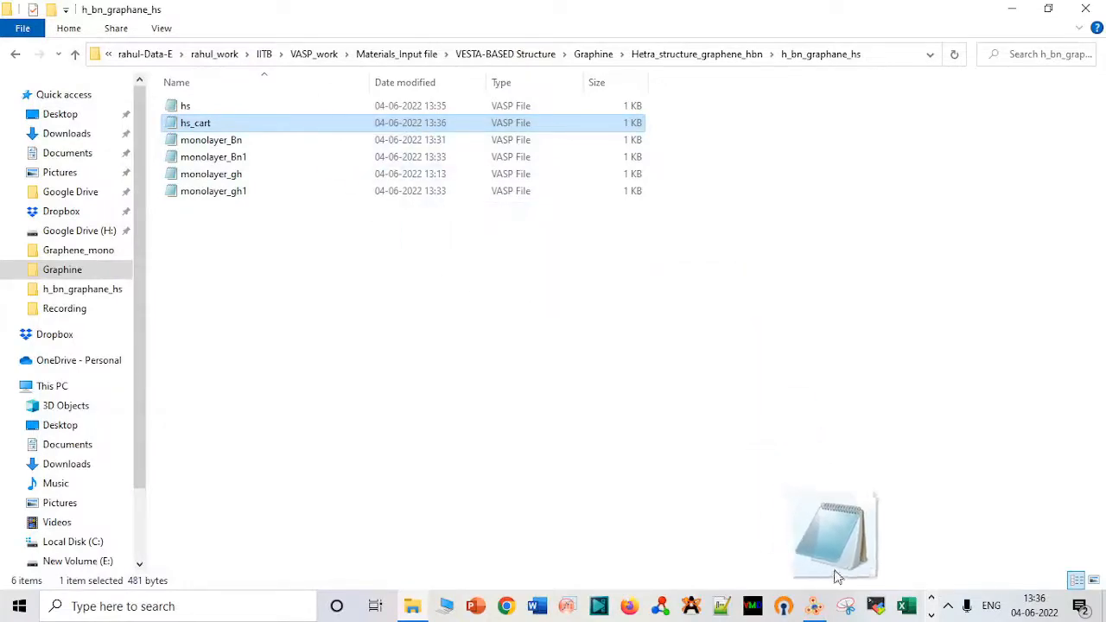
Step: Load the edited hs_cart in VESTA and measure the C2–N1 distance as 6.5 Å
double_click(195, 123)
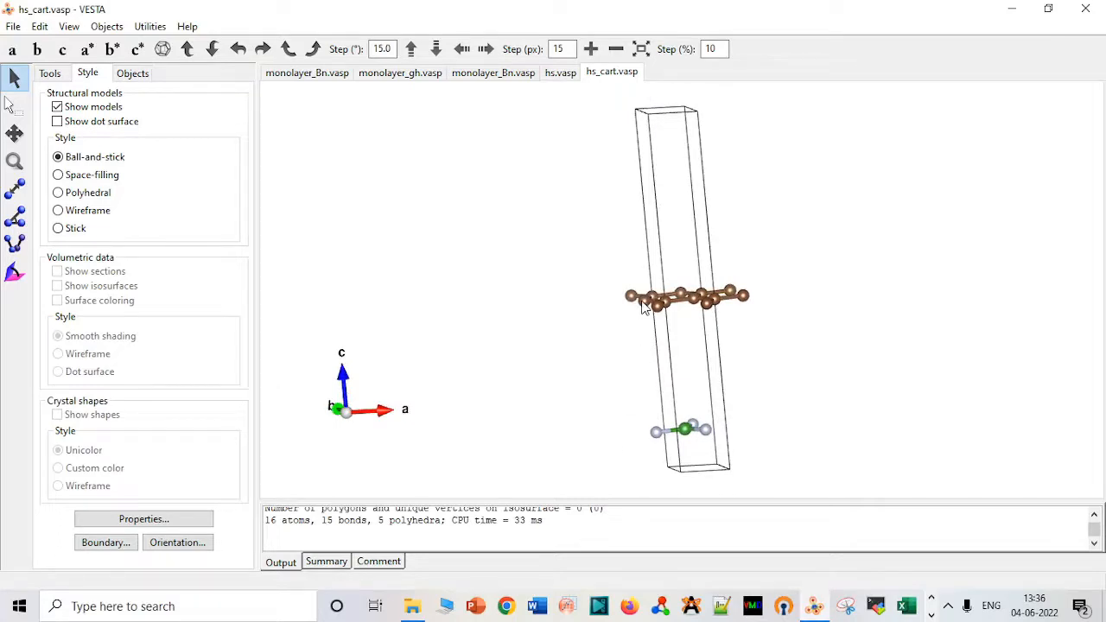
mouse_move(47, 147)
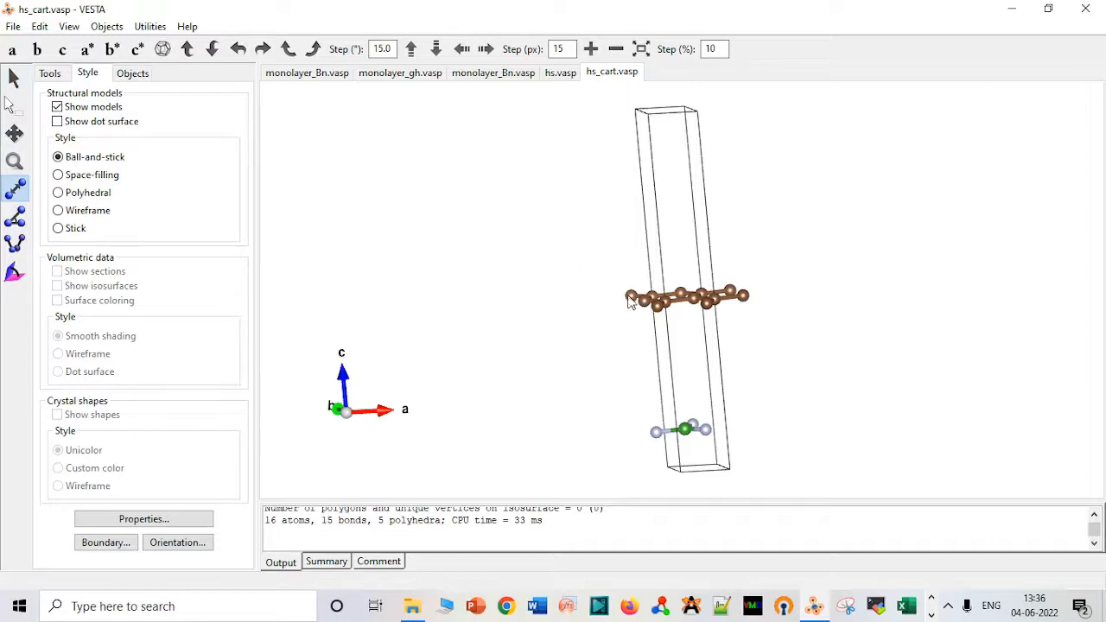
left_click(640, 301)
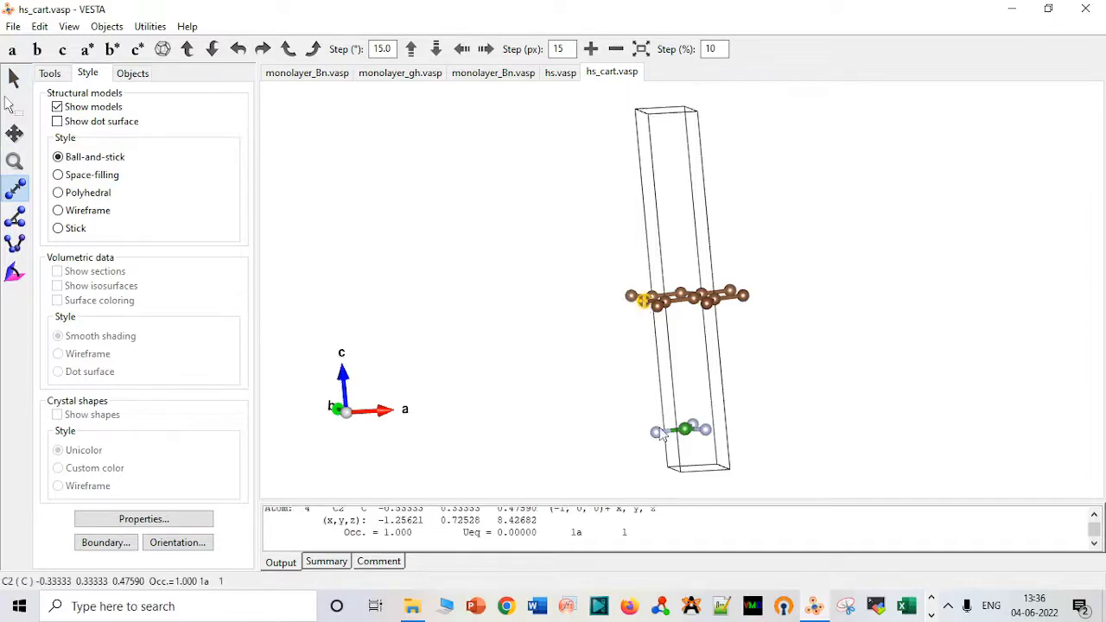
left_click(655, 433)
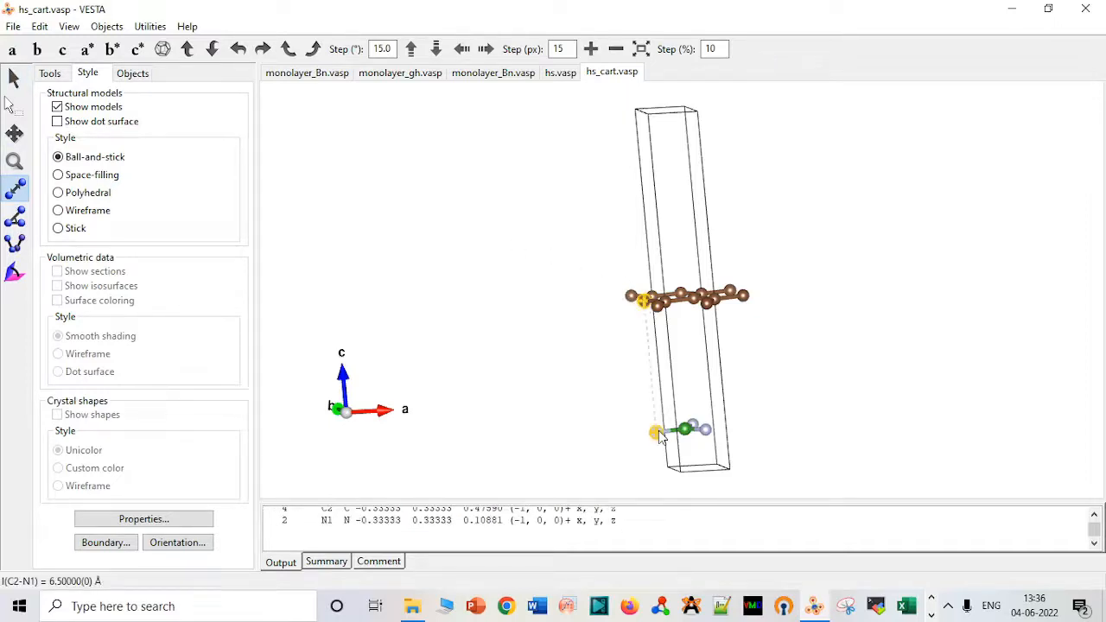